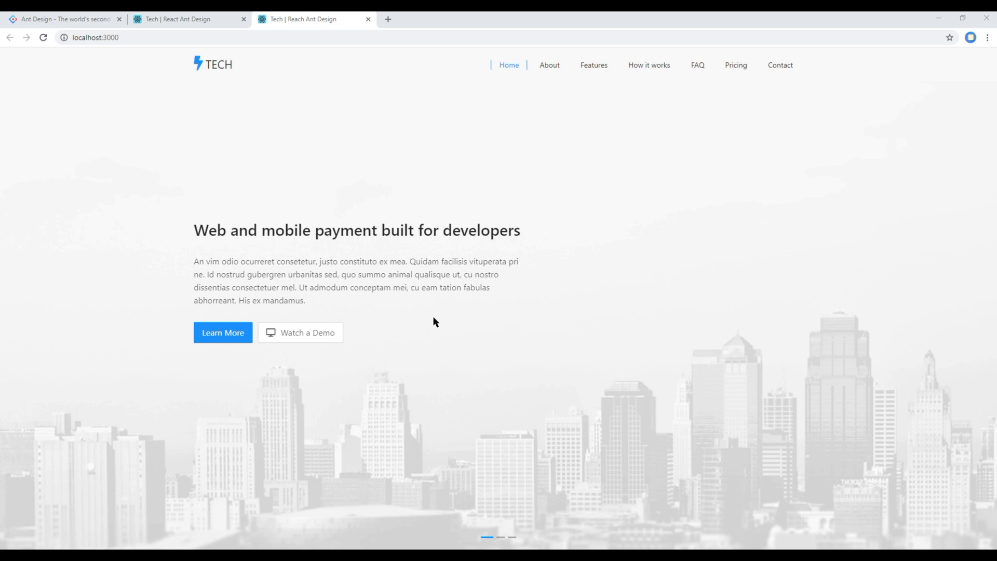
mouse_move(230, 236)
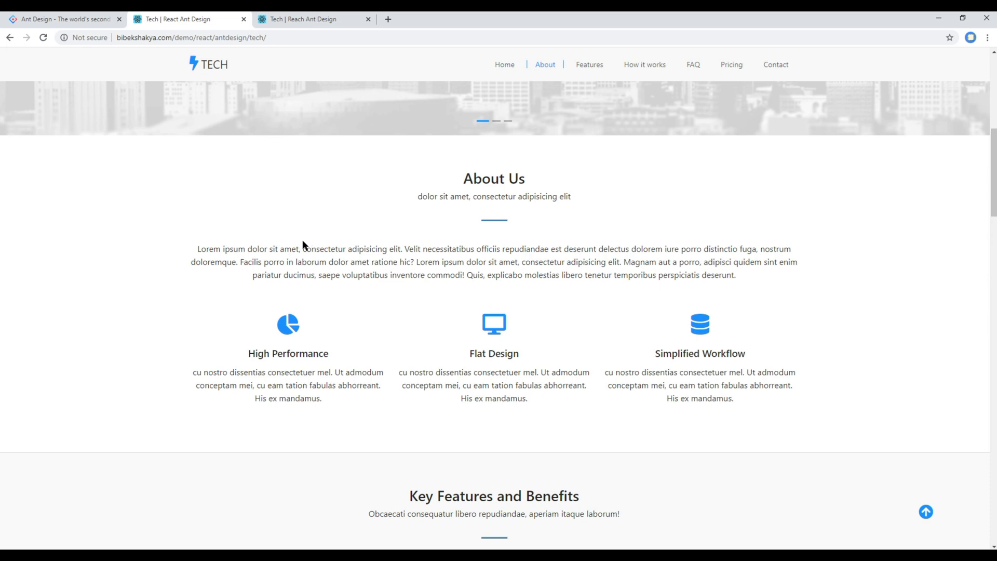
mouse_move(190, 189)
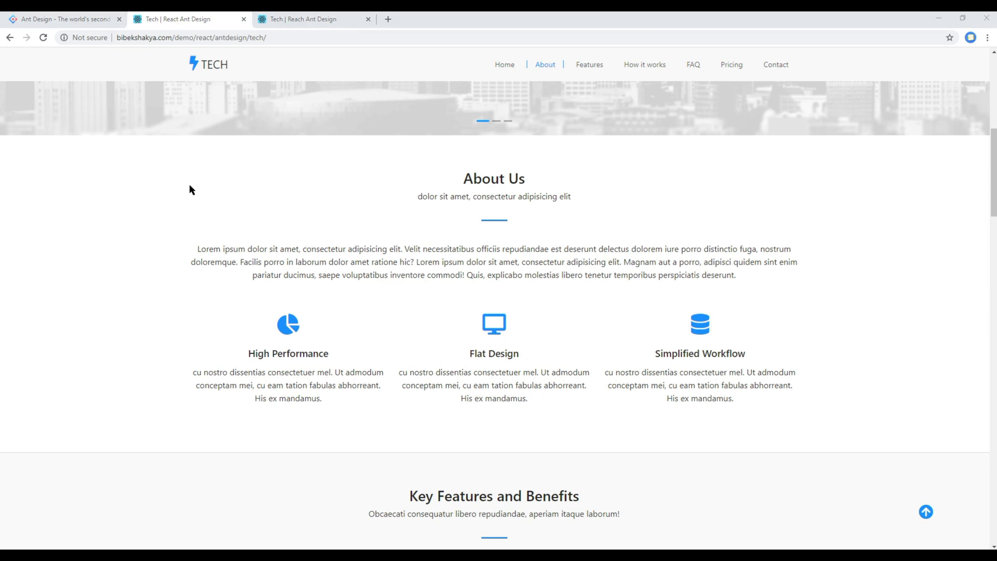
mouse_move(195, 545)
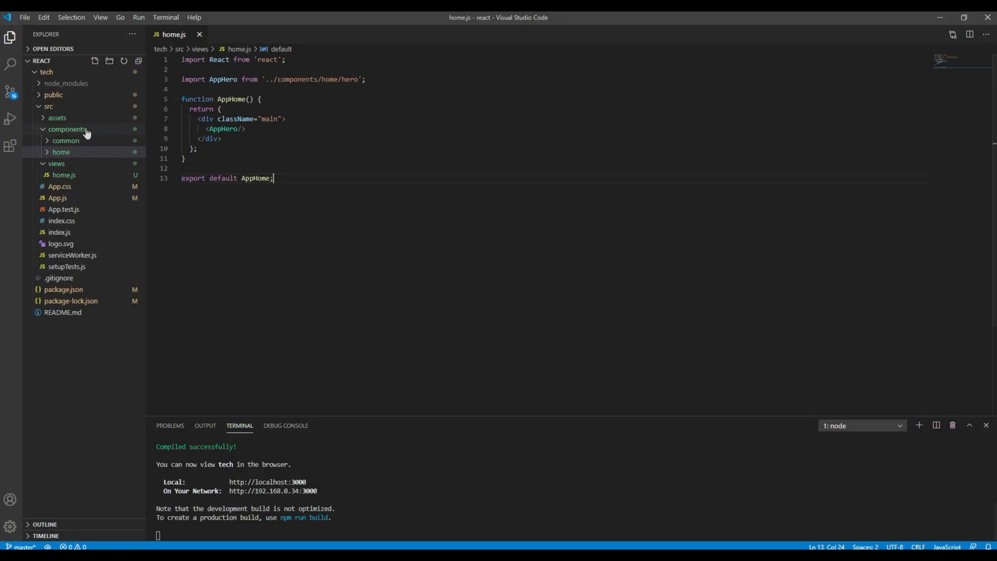
Step: Rename about.js's component to AppAbout, import it in home.js and render <AppAbout/> below <AppHero/>
click(61, 151)
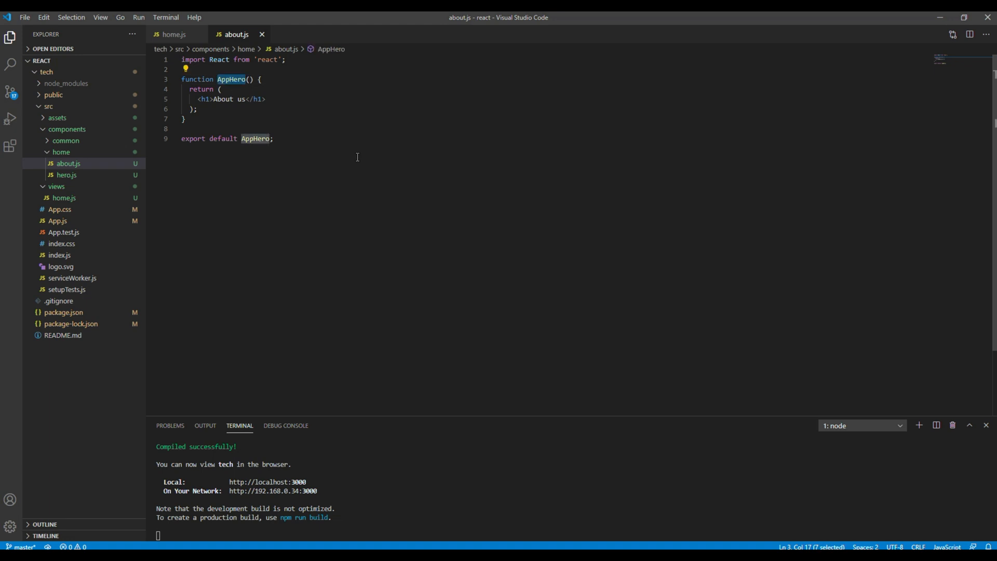
text(AppAbout)
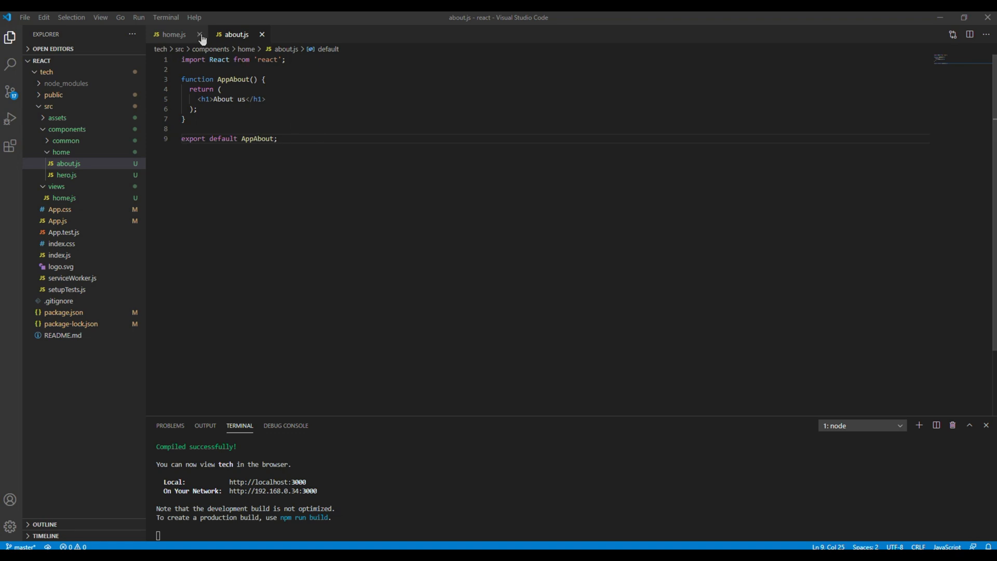
click(173, 33)
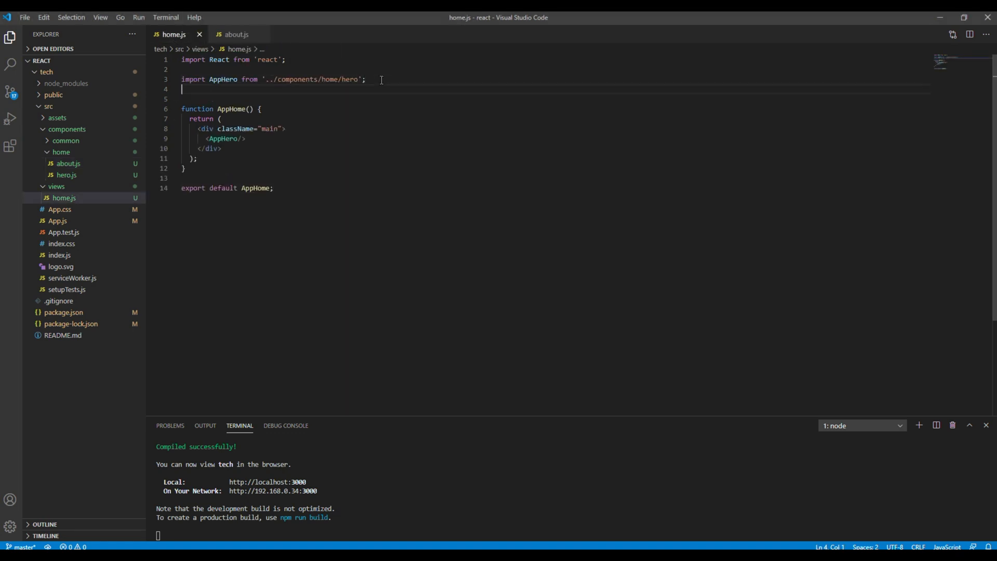
text(import AppAbout from '../components/home/about';)
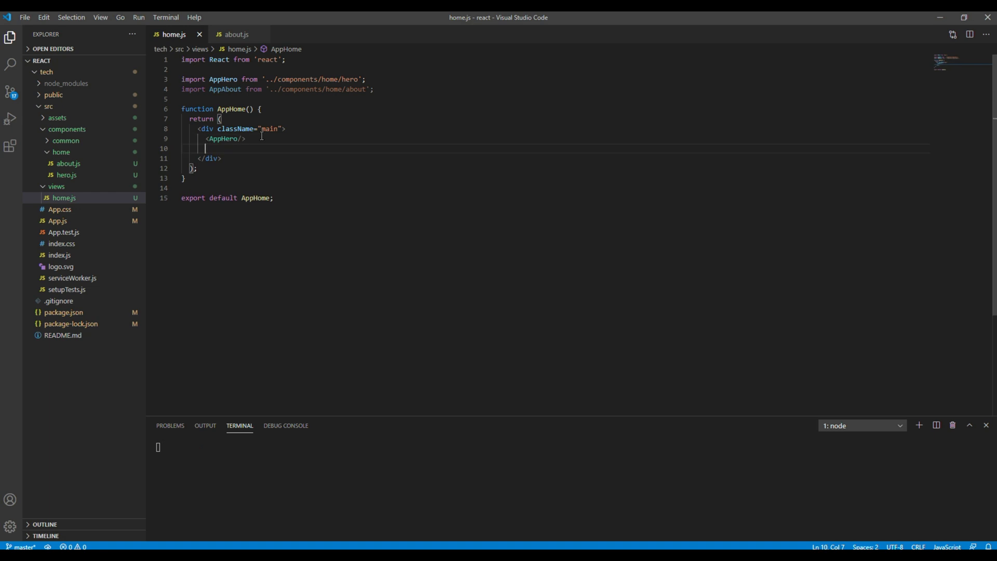
text(<AppAbout/>)
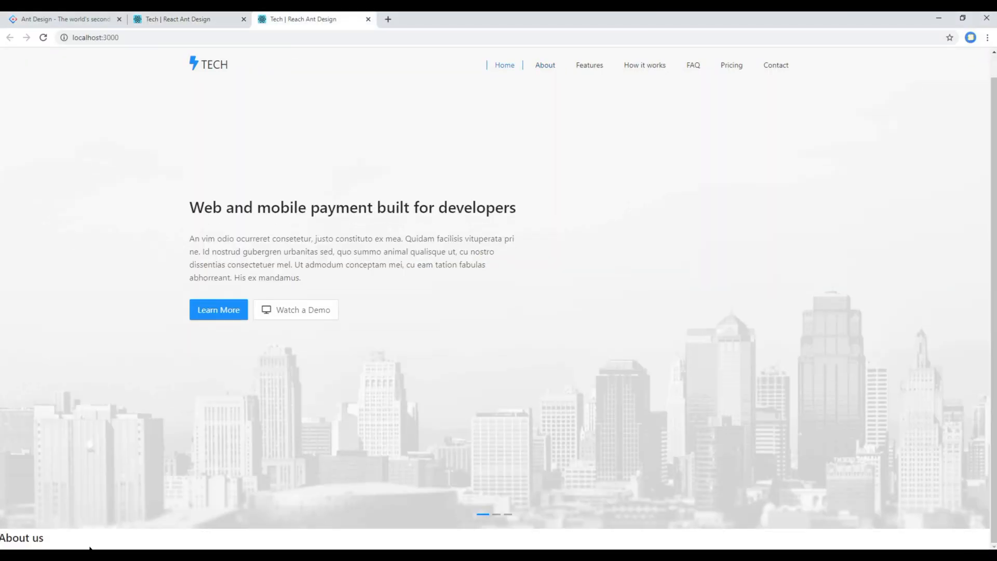
mouse_move(131, 491)
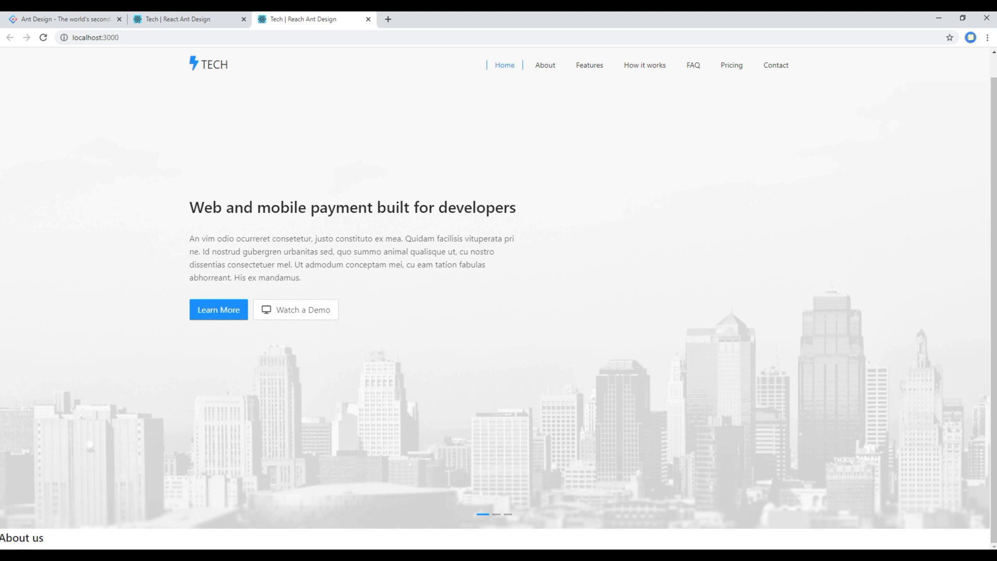
Step: View the demo site's About Us section, selecting part of its intro paragraph for reference
click(545, 65)
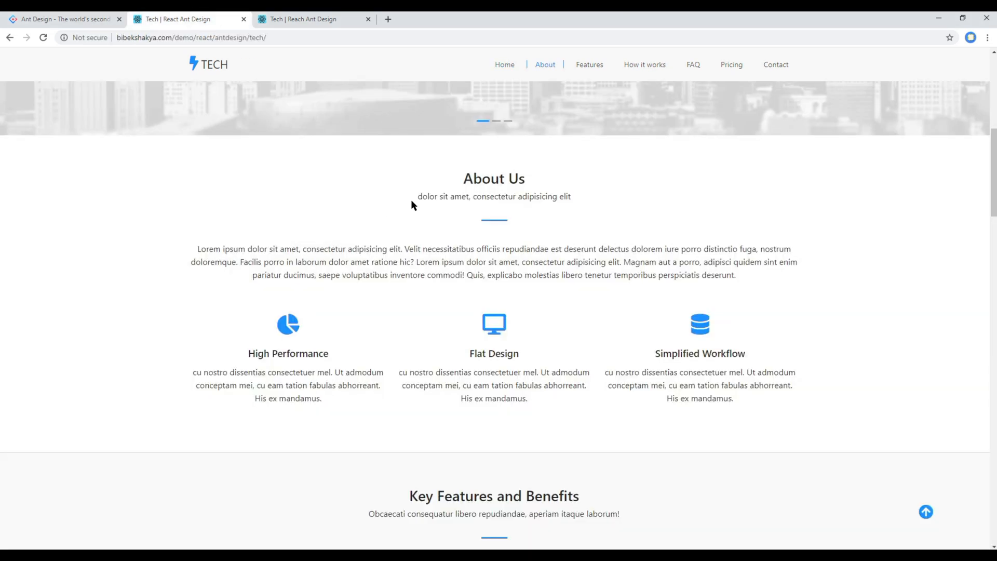
drag(427, 248, 474, 275)
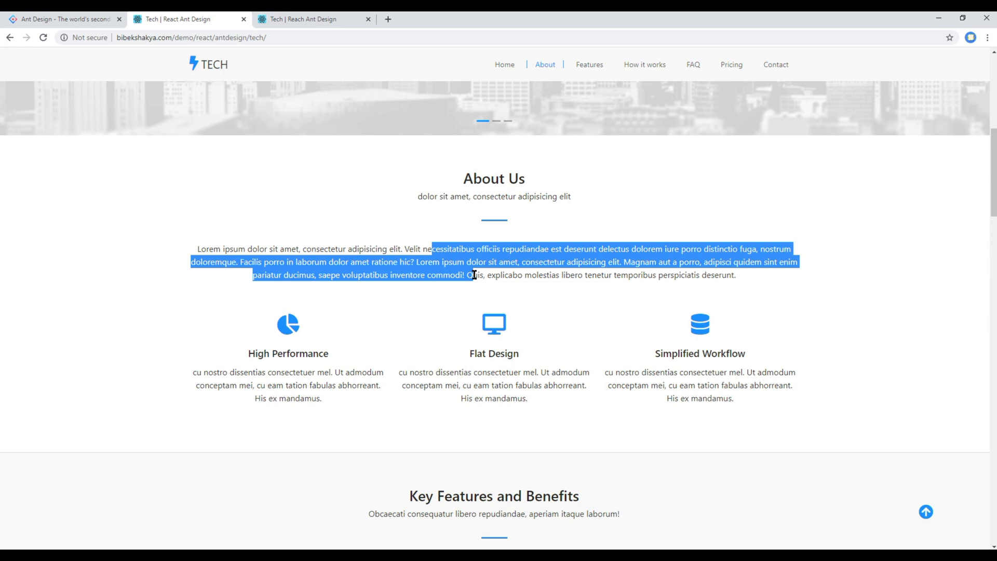
click(169, 422)
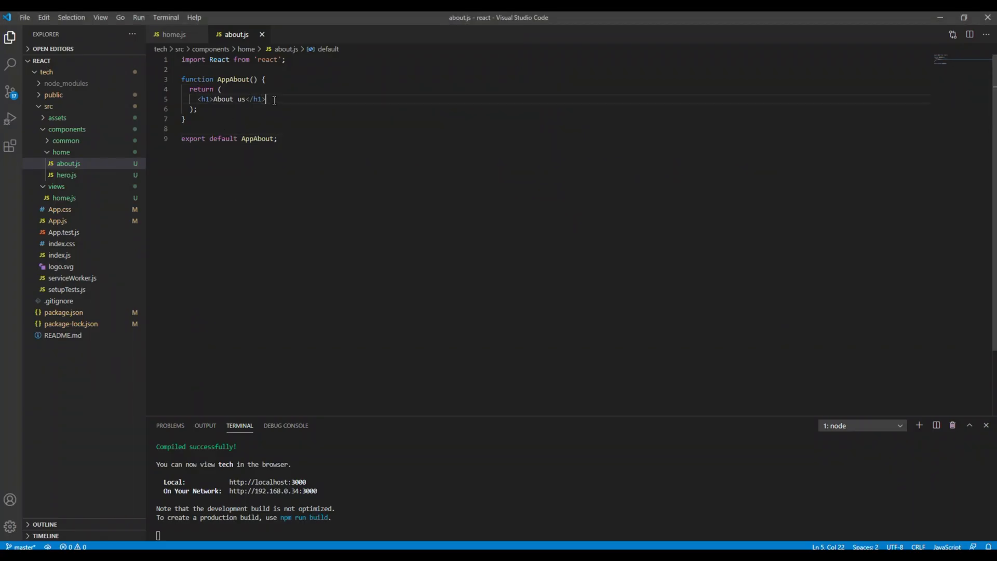
Step: Add a container-fluid div with titleHolder and contentHolder divs in about.js
text(<d)
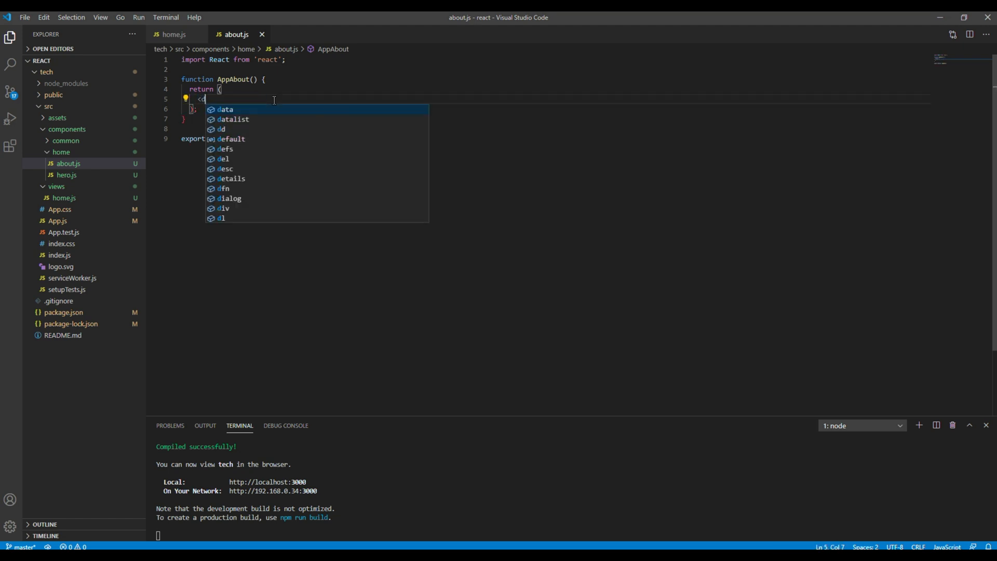
text(iv className="block aboutBlock">)
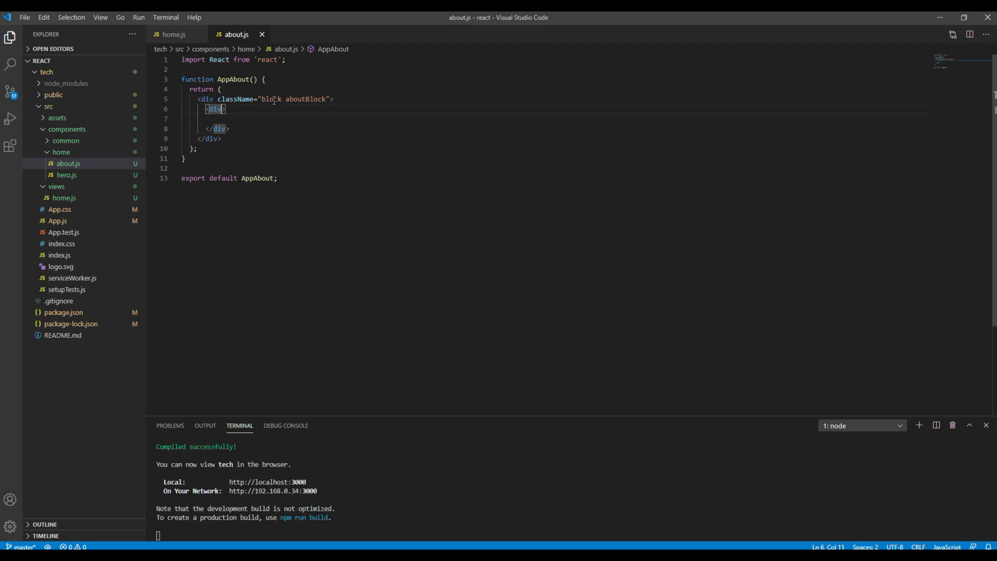
text(className=)
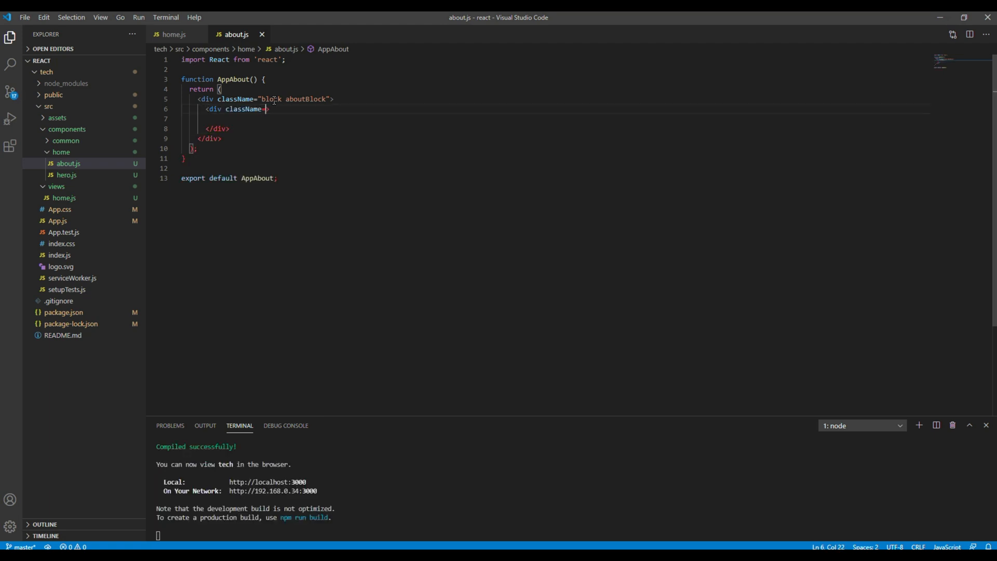
text(container")
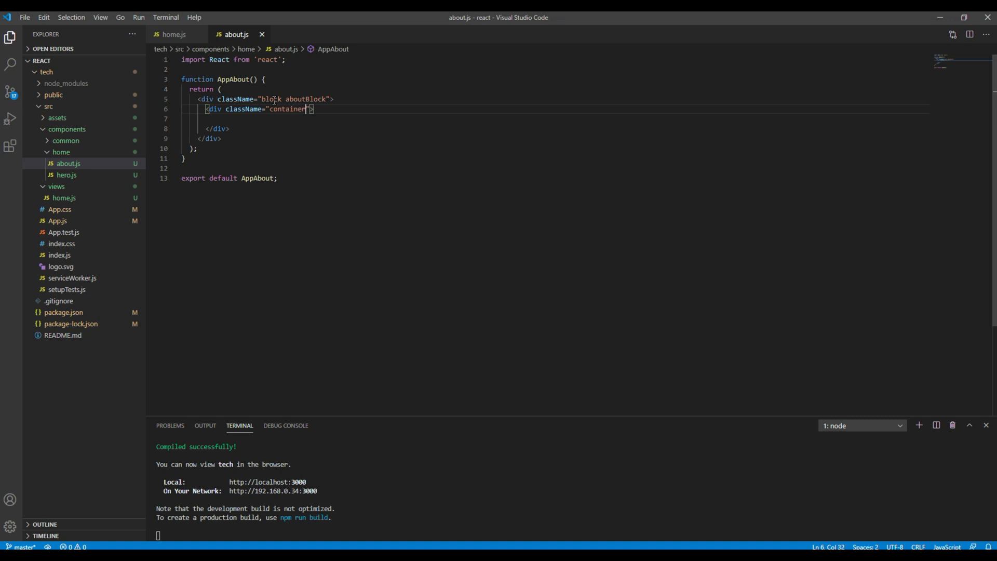
text(-fluid)
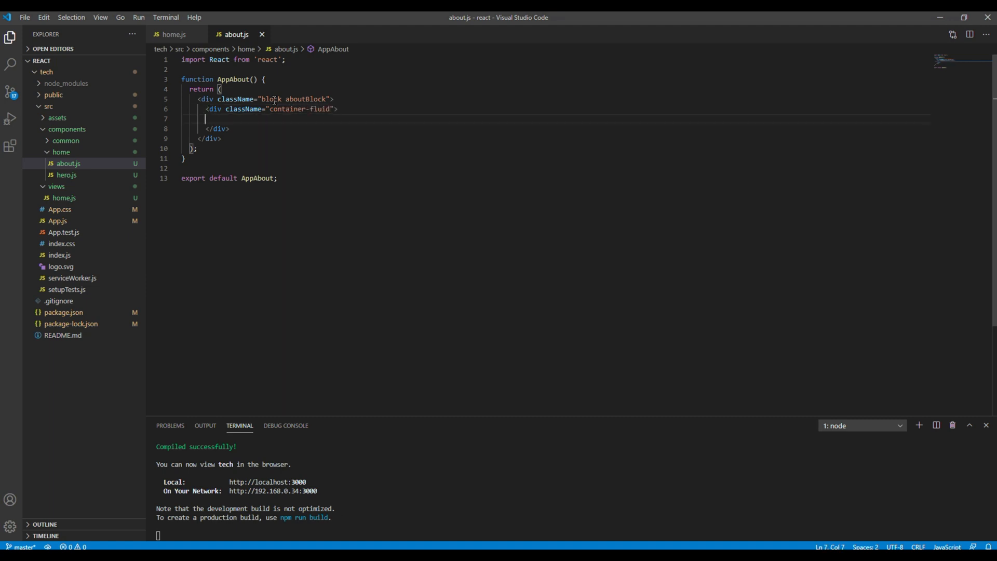
text(<div className=""></div>)
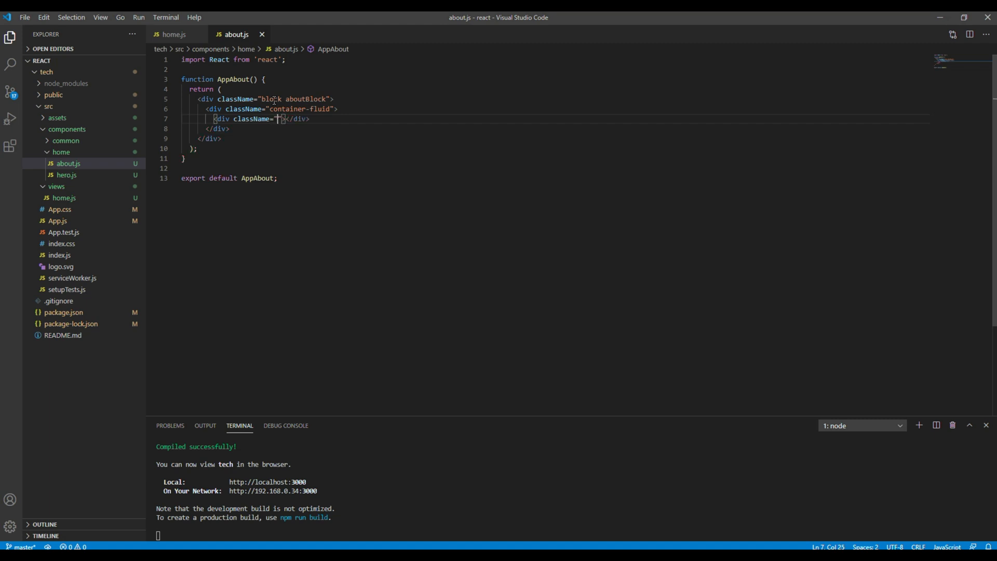
text(titleHolder)
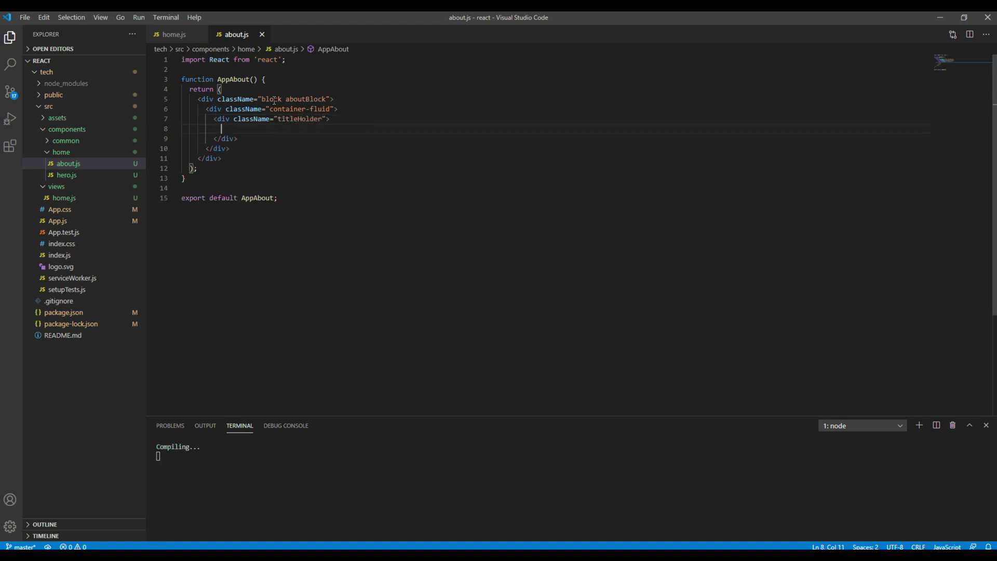
Step: Fill the title block with an About Us h2 and a lorem 'dolor sit amet...' subtitle paragraph
text(<h)
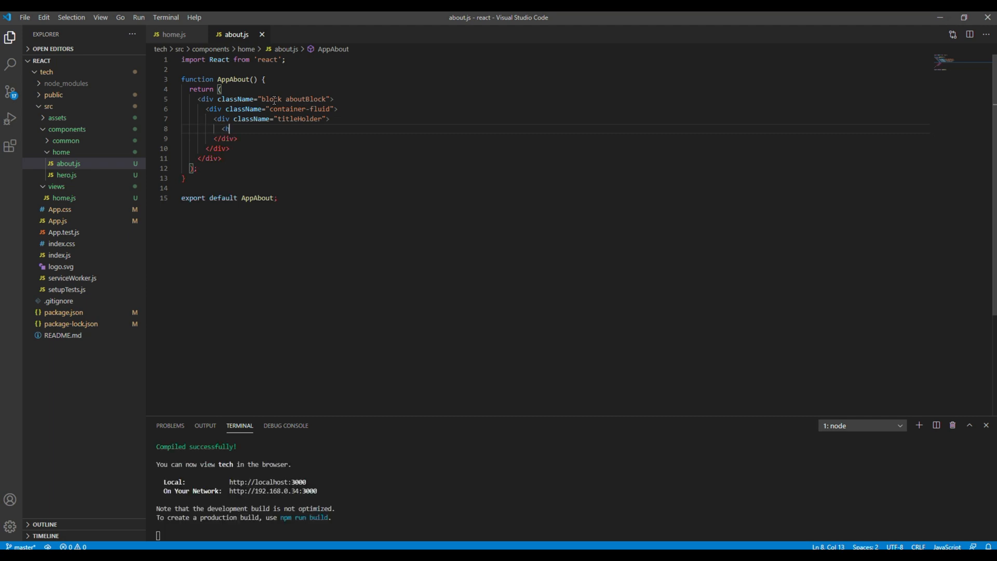
text(2></h2>)
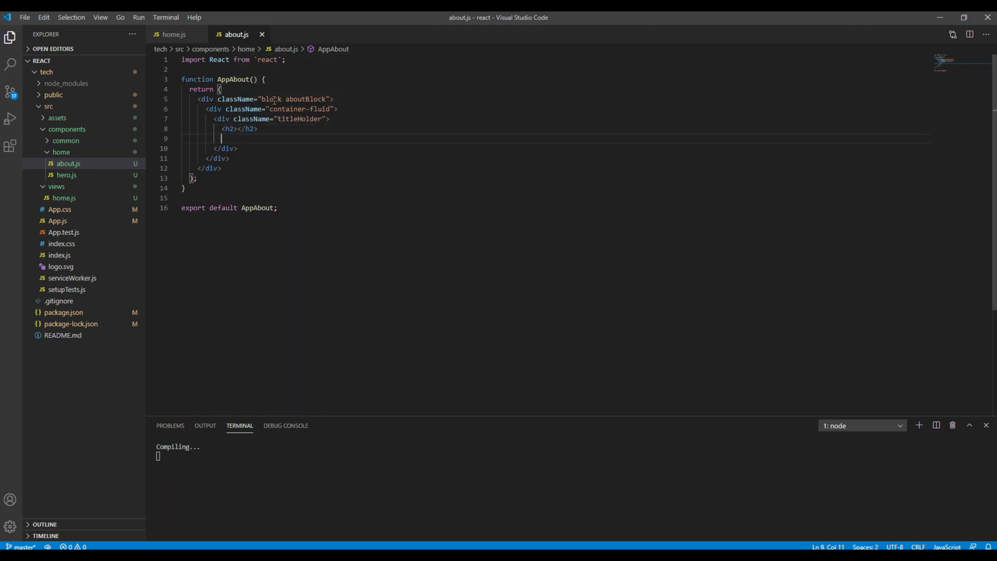
text(<p></p>)
text(<div>)
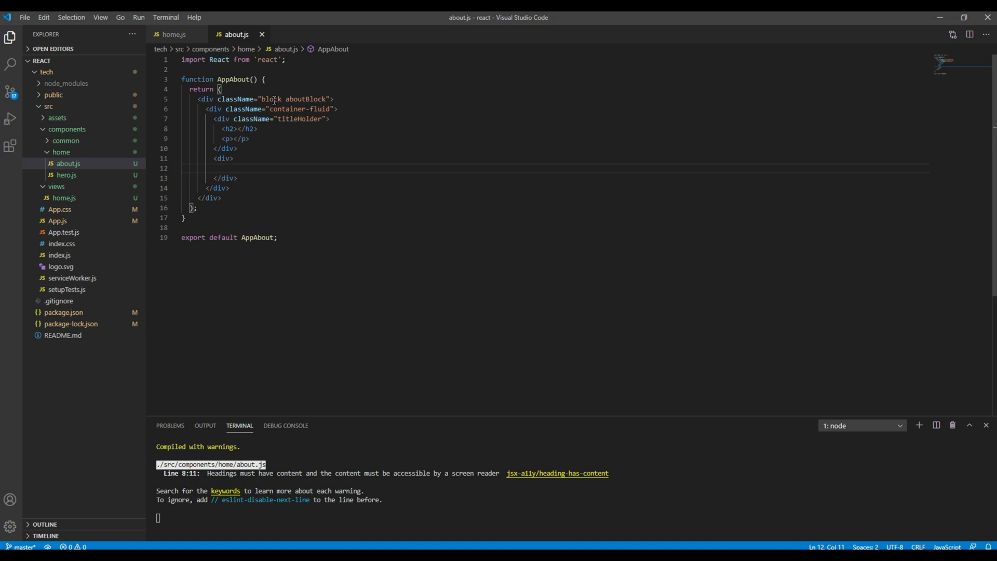
text(className="contentHolder)
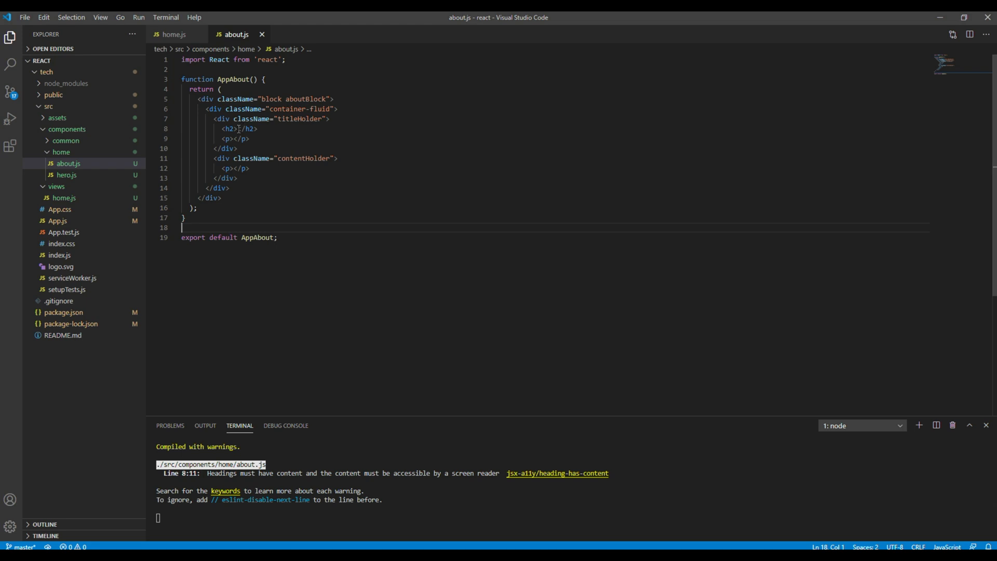
text(About Us)
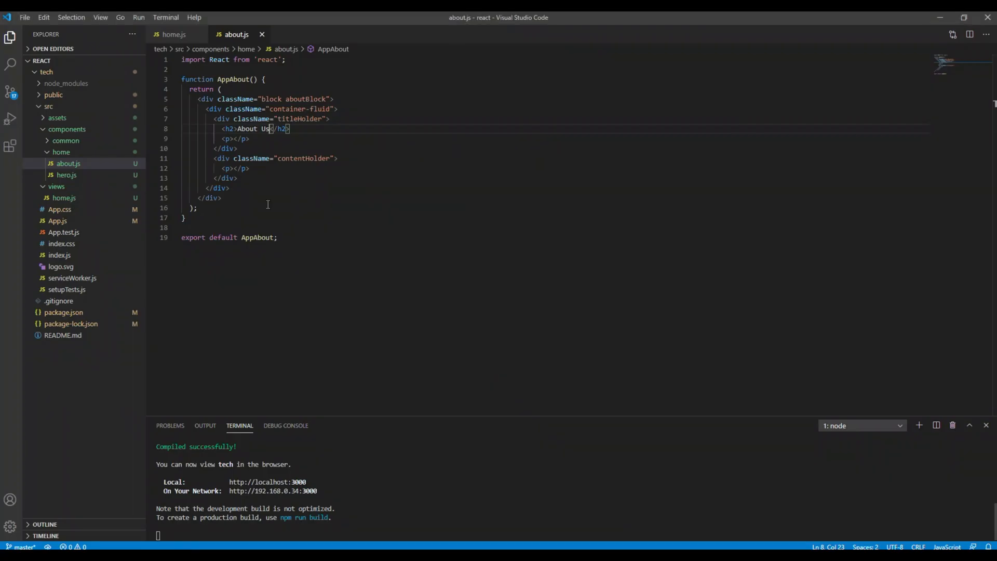
text(dolor sit amet, consectetur adipisicing elit)
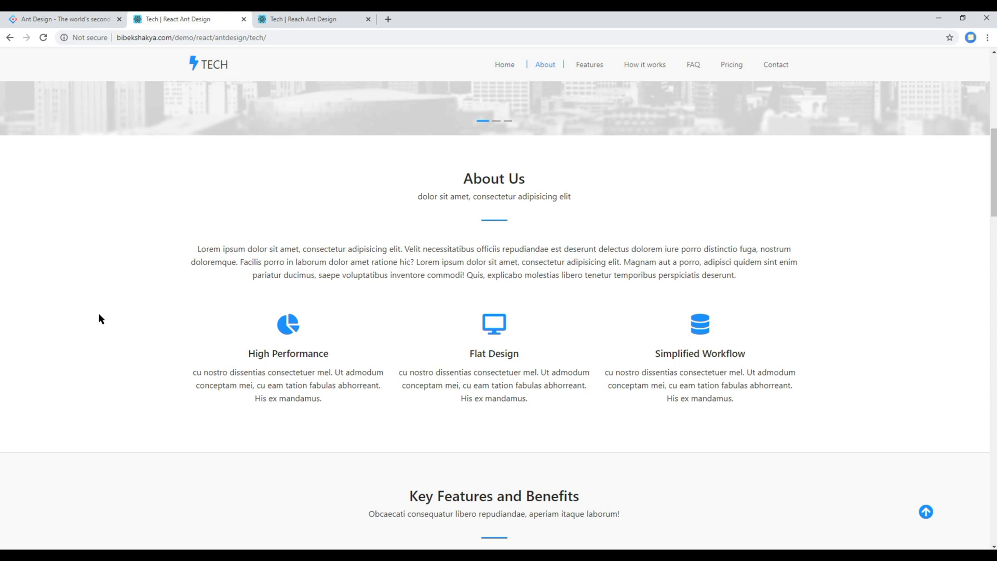
mouse_move(754, 367)
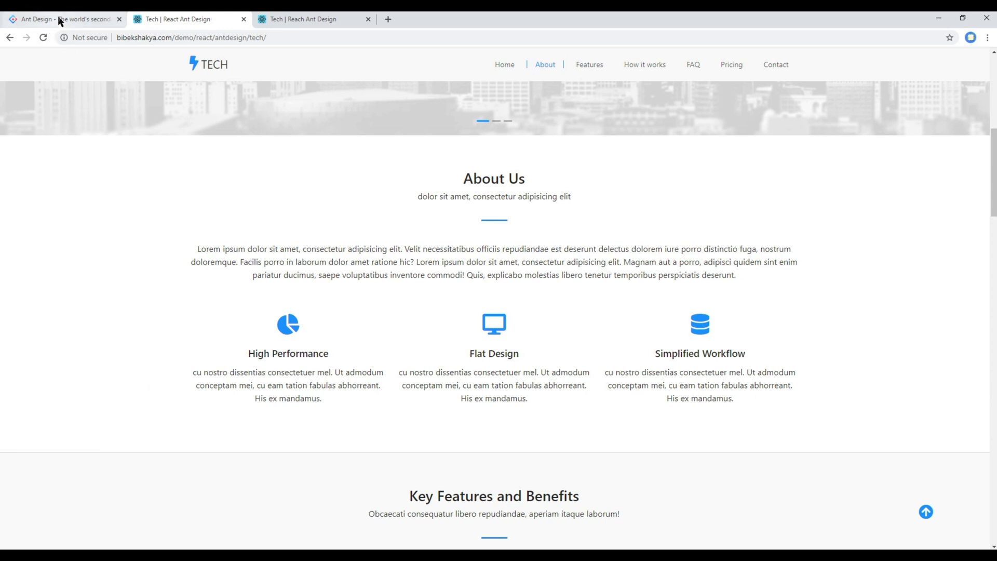
click(62, 18)
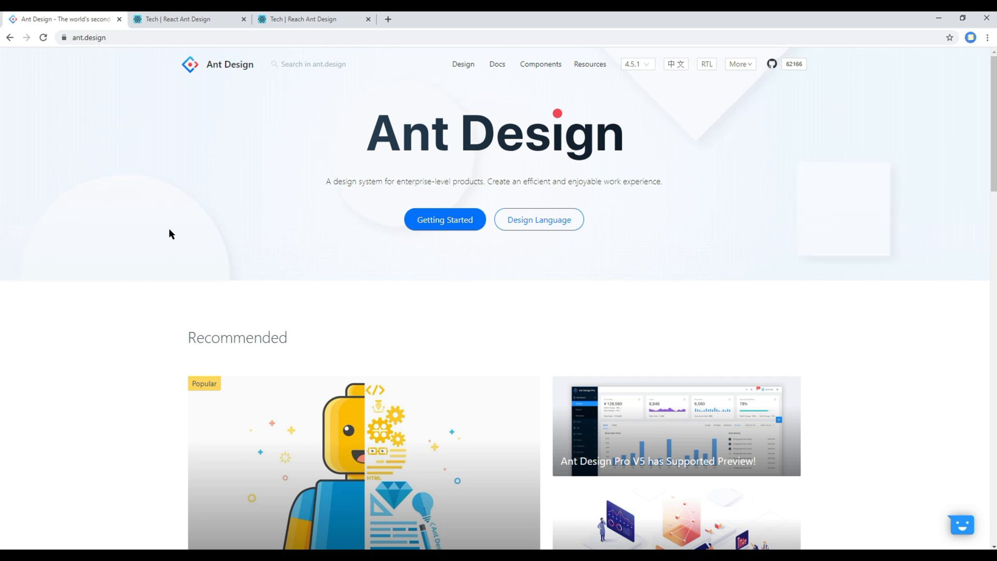
Step: Go to the Grid component's More responsive example and try its column and gutter sliders
click(540, 63)
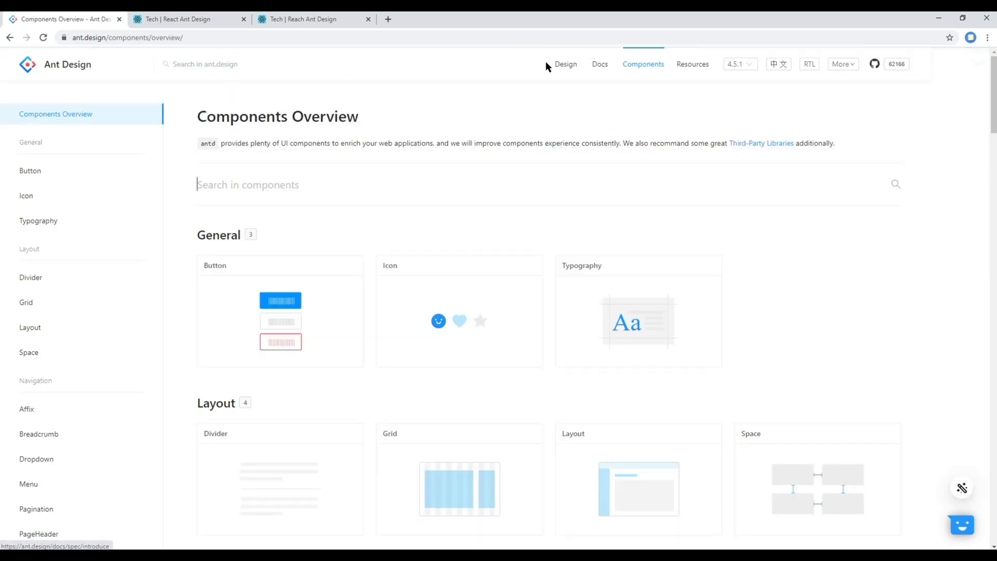
click(26, 302)
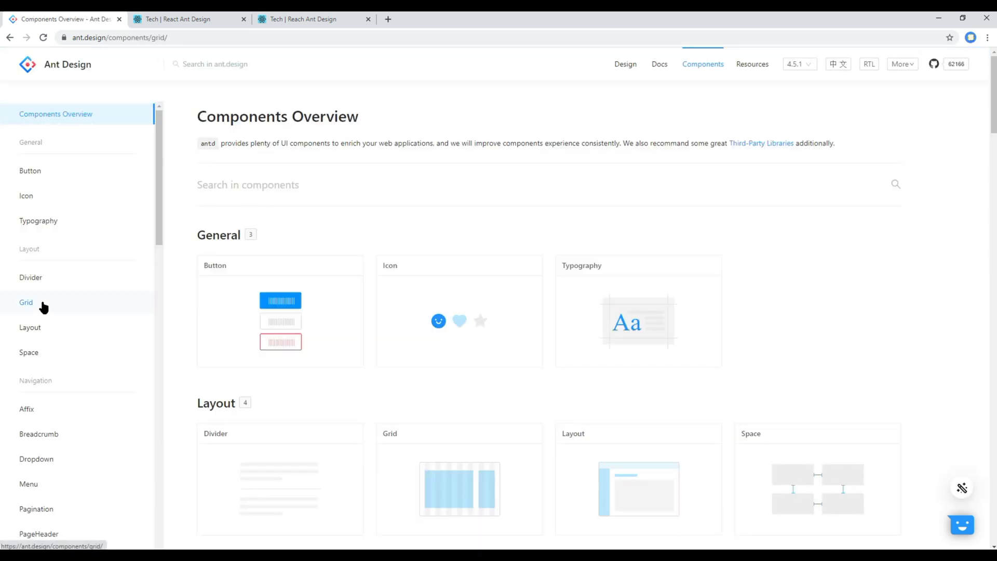
click(26, 303)
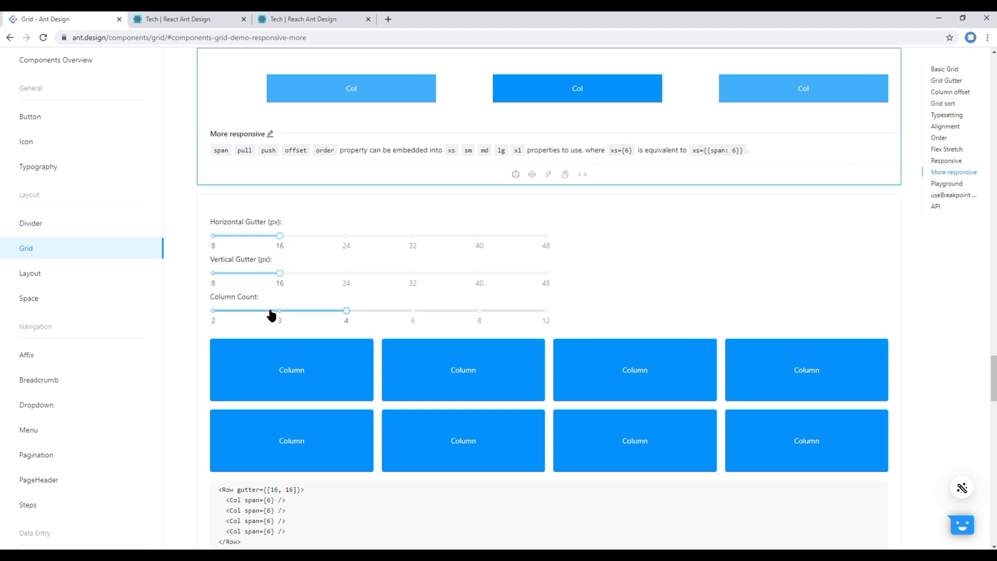
drag(280, 311, 346, 311)
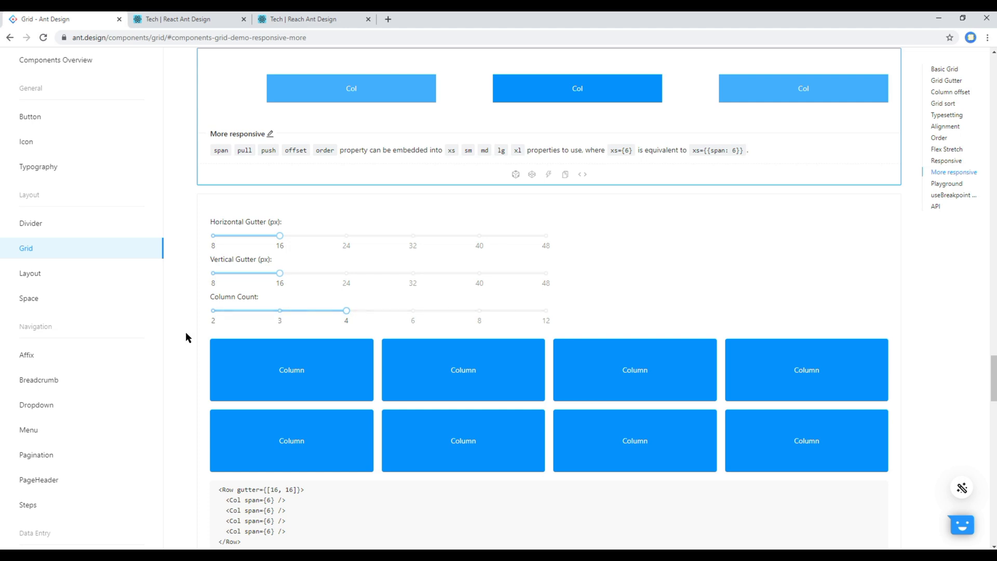
mouse_move(360, 347)
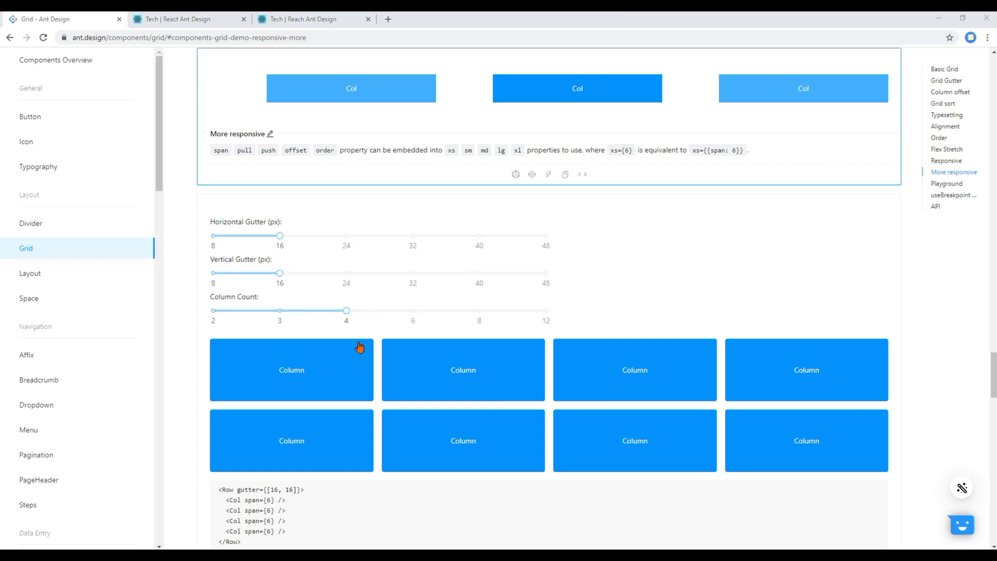
drag(346, 310, 412, 311)
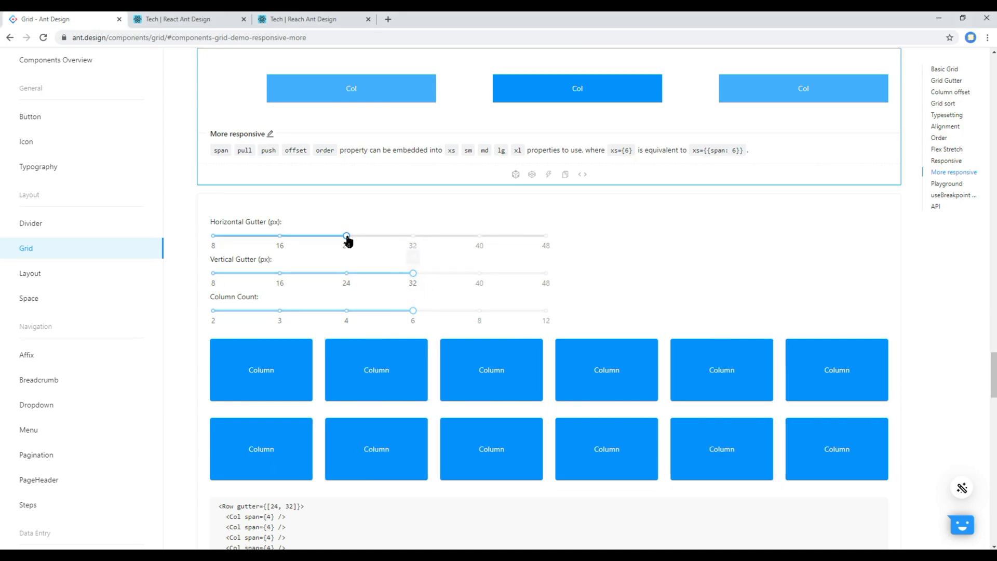
scroll(down, 3)
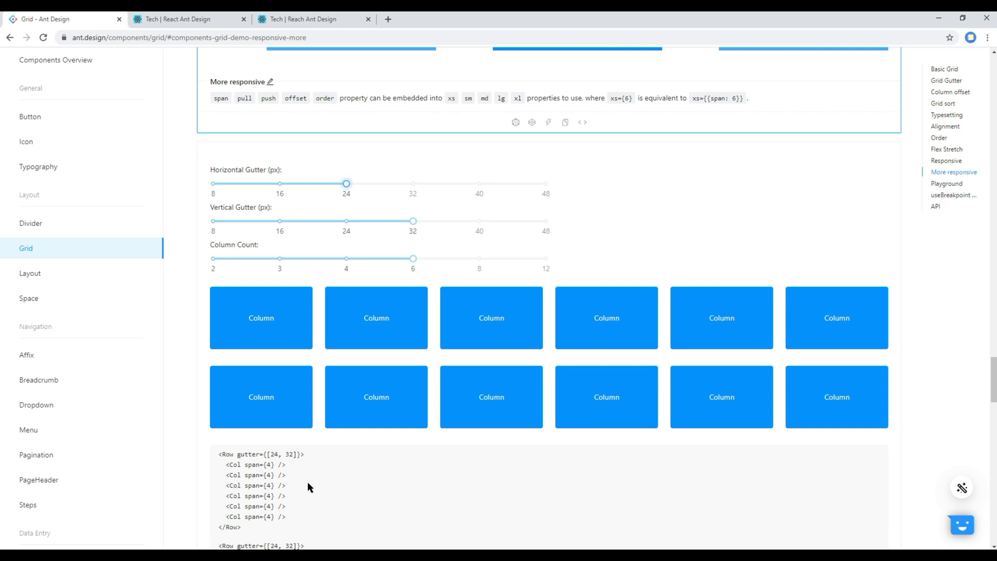
Step: After checking the demo, set the example to 3 columns with 16px horizontal and vertical gutters
drag(413, 258, 346, 259)
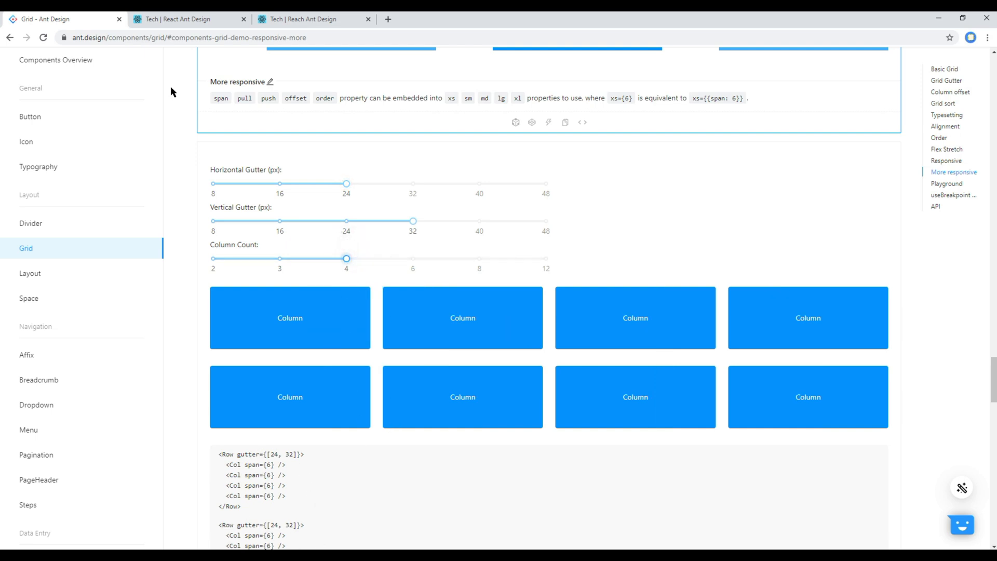
click(185, 18)
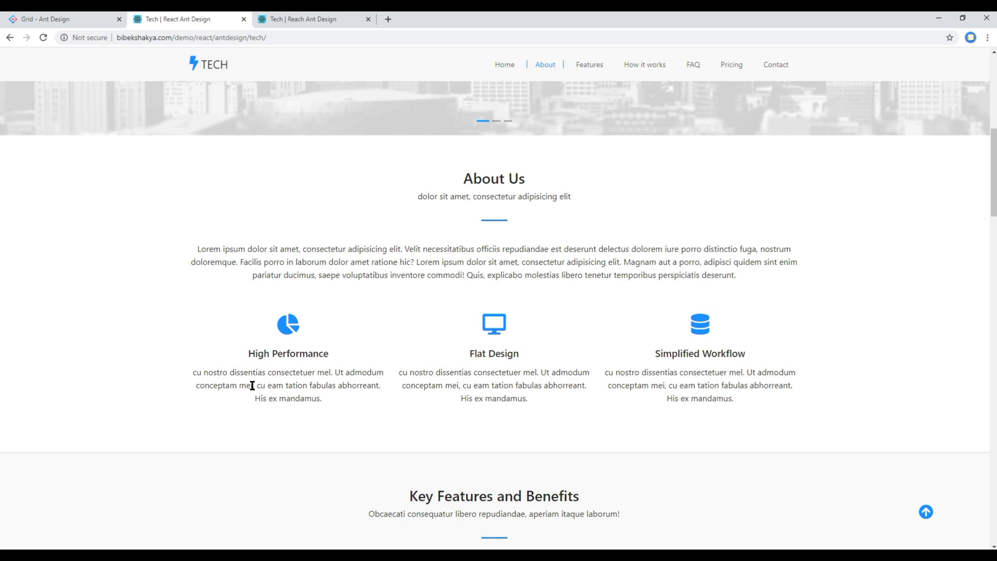
click(60, 18)
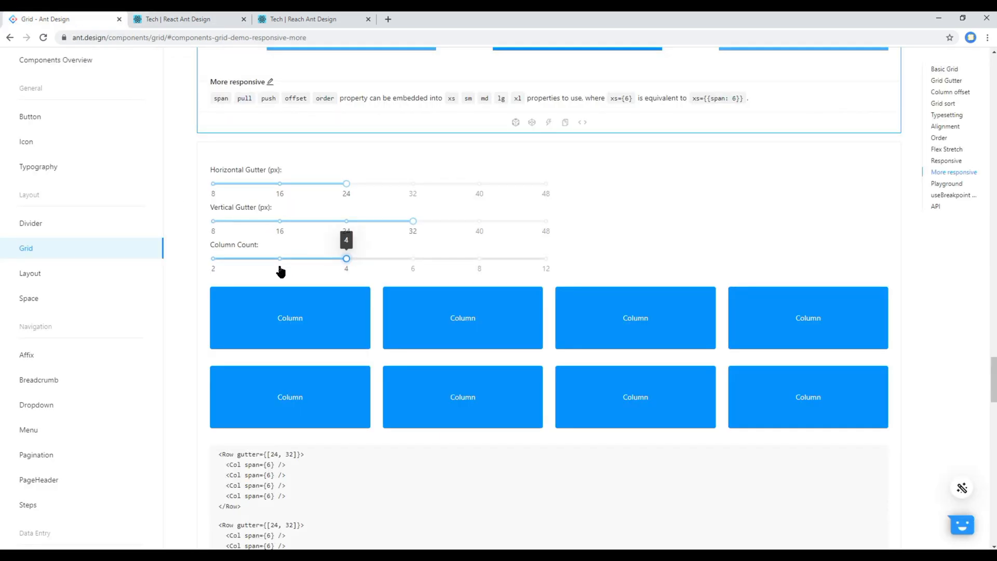
drag(346, 259, 280, 259)
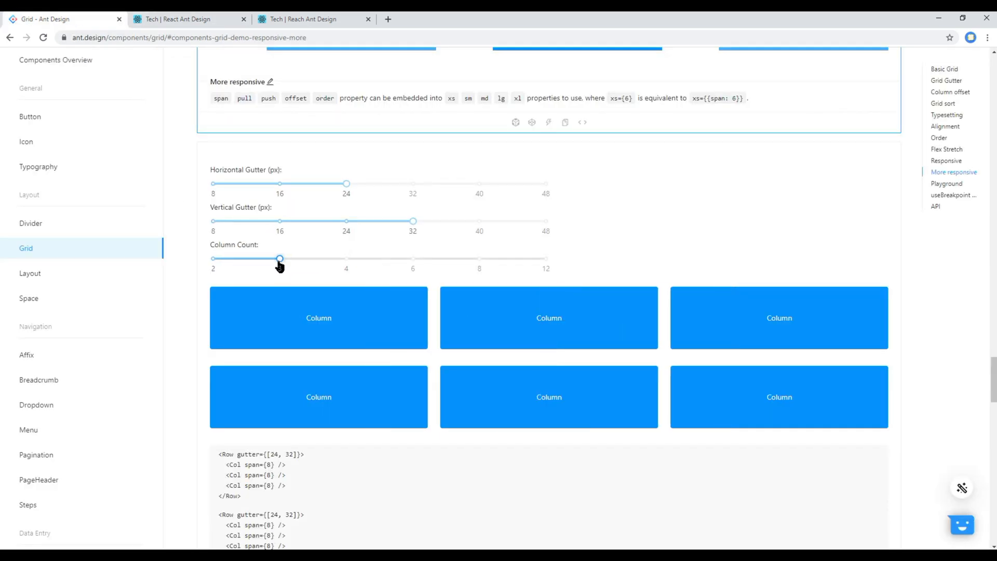
drag(279, 259, 279, 258)
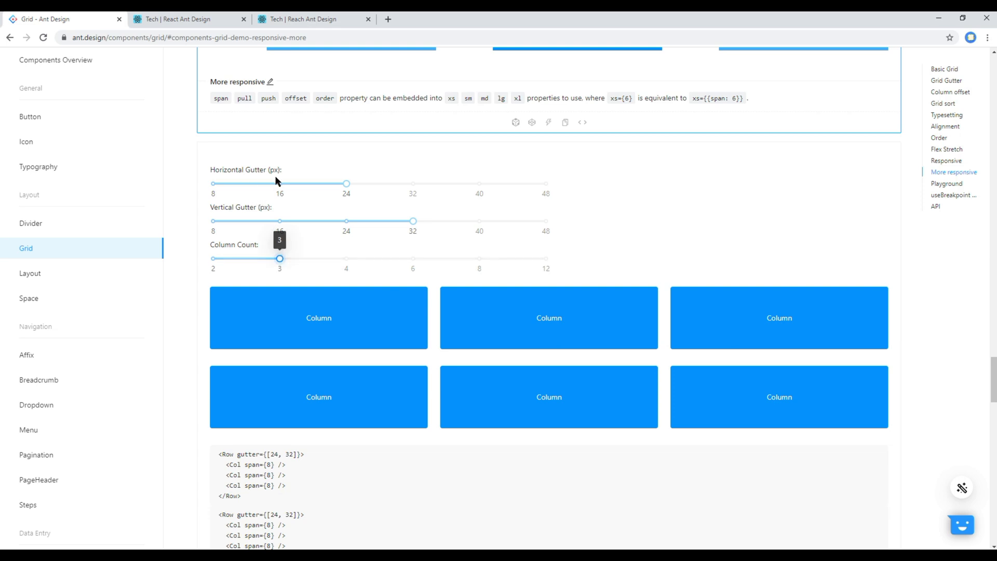
drag(346, 183, 280, 182)
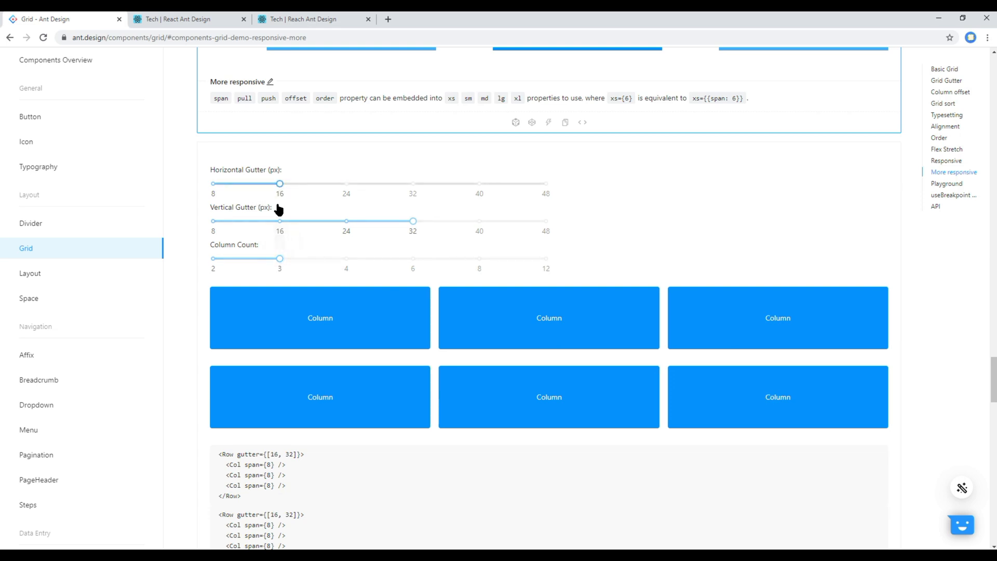
drag(413, 220, 280, 221)
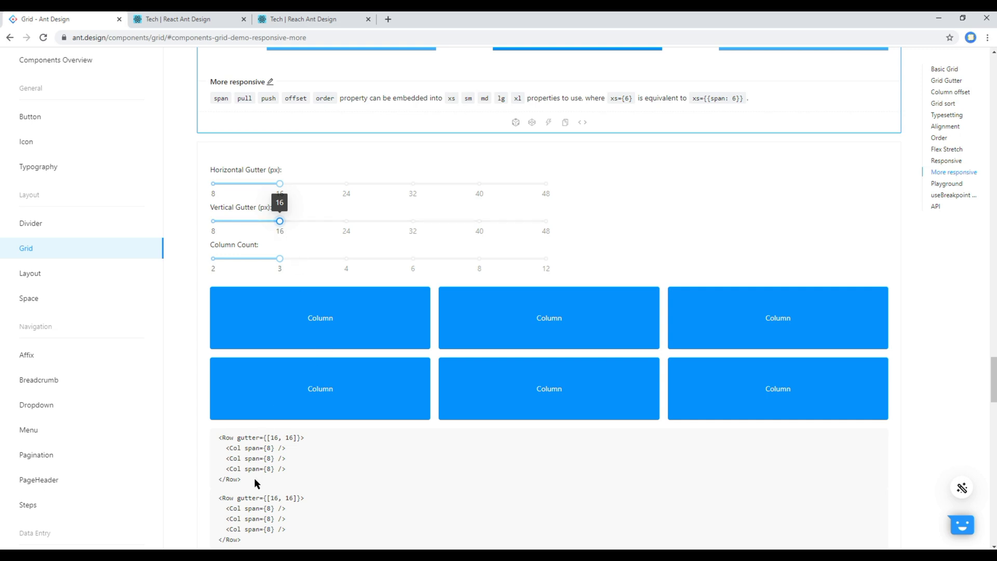
mouse_move(258, 468)
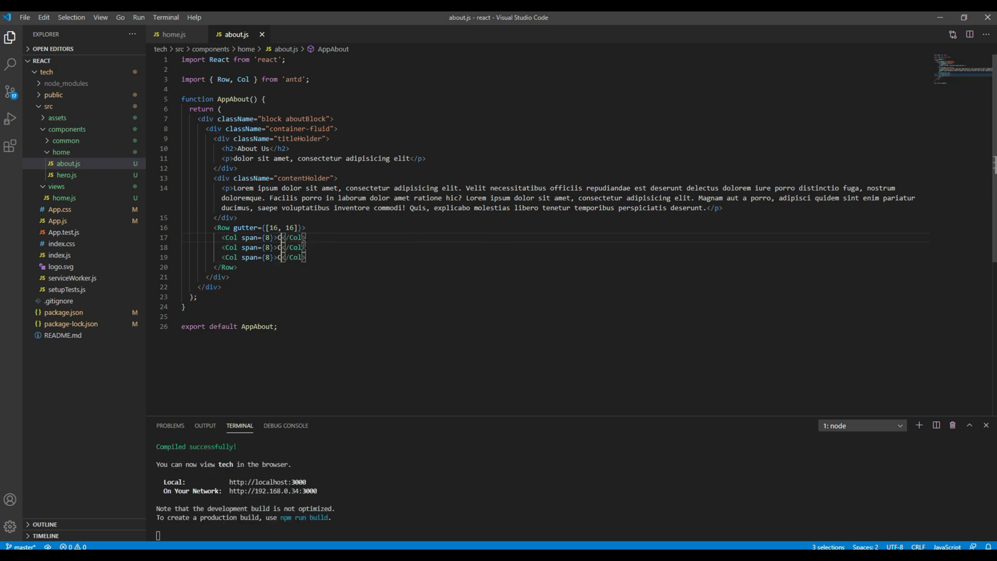
Step: Fill the three span-8 Col placeholders with the text Column using multi-cursor
text(Column)
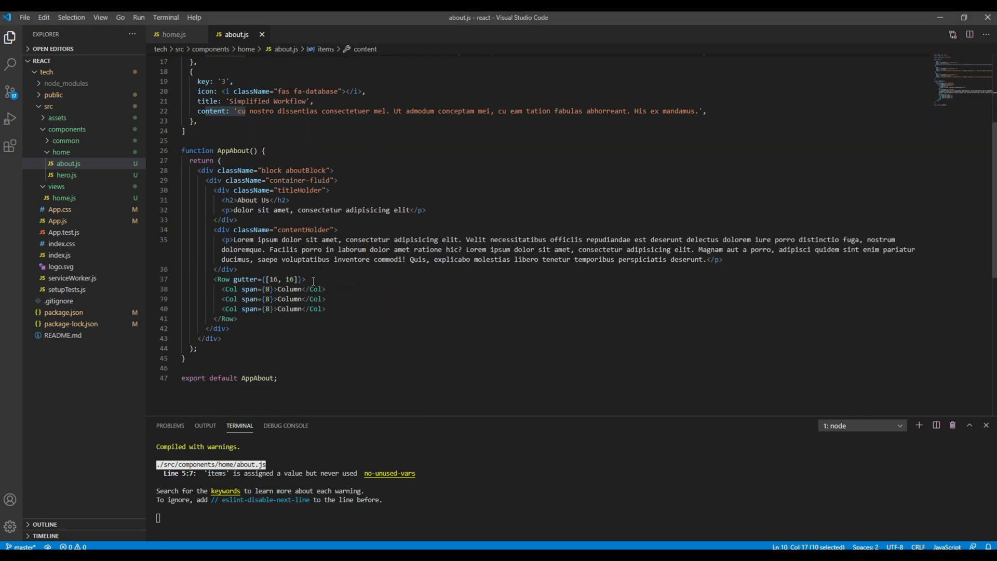
Step: Return one span-8 Col from items.map showing {item.title}, deleting the two static Col lines
key(enter)
text({items.map(item => {)
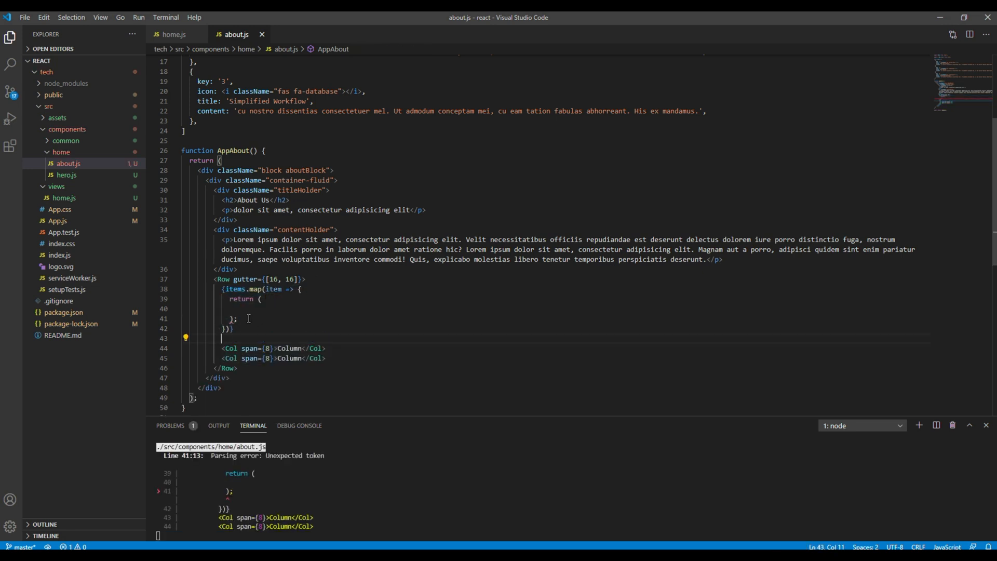
text(<Col span={8}>Column</Col>)
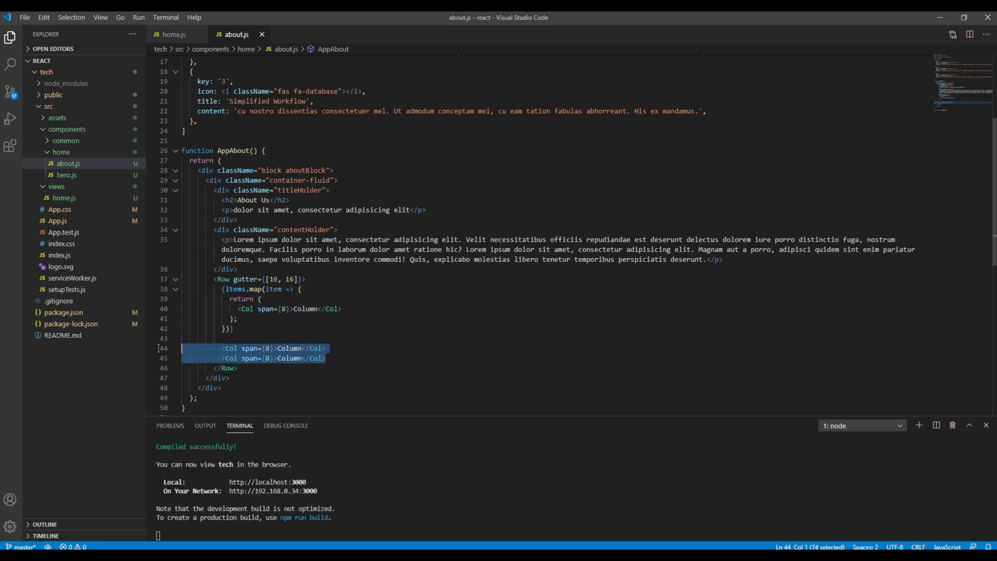
key(Delete)
text({item/})
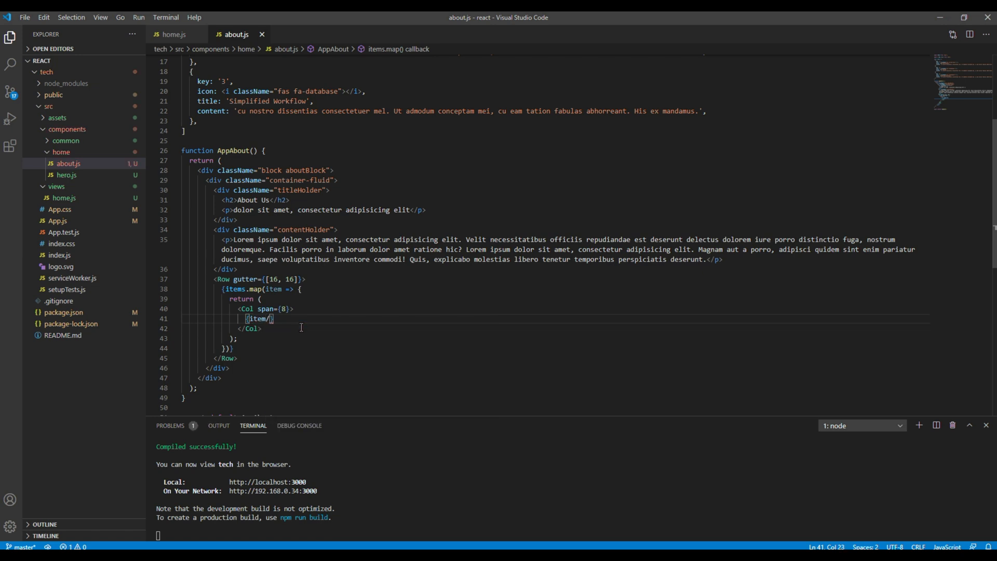
key(Backspace)
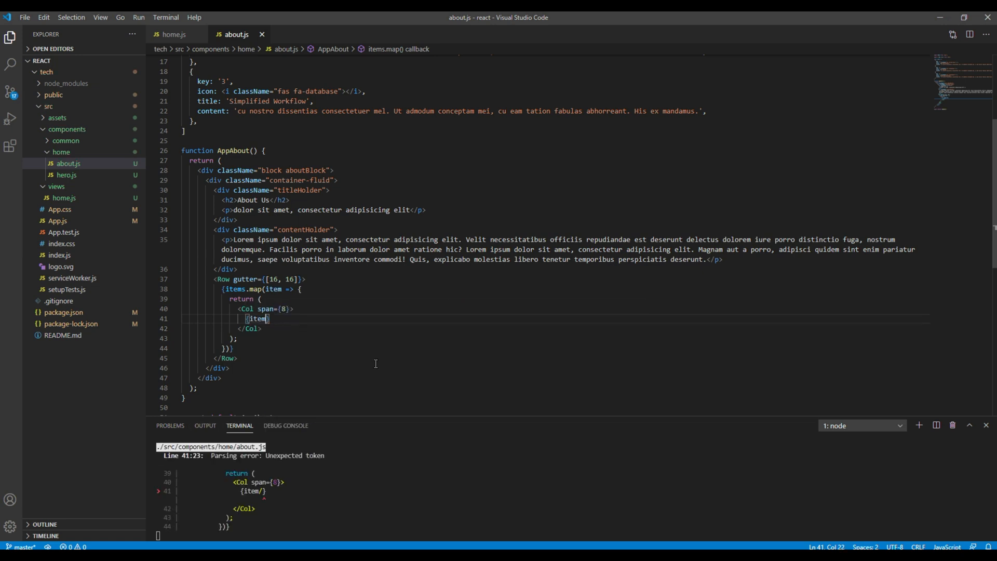
text(.titl)
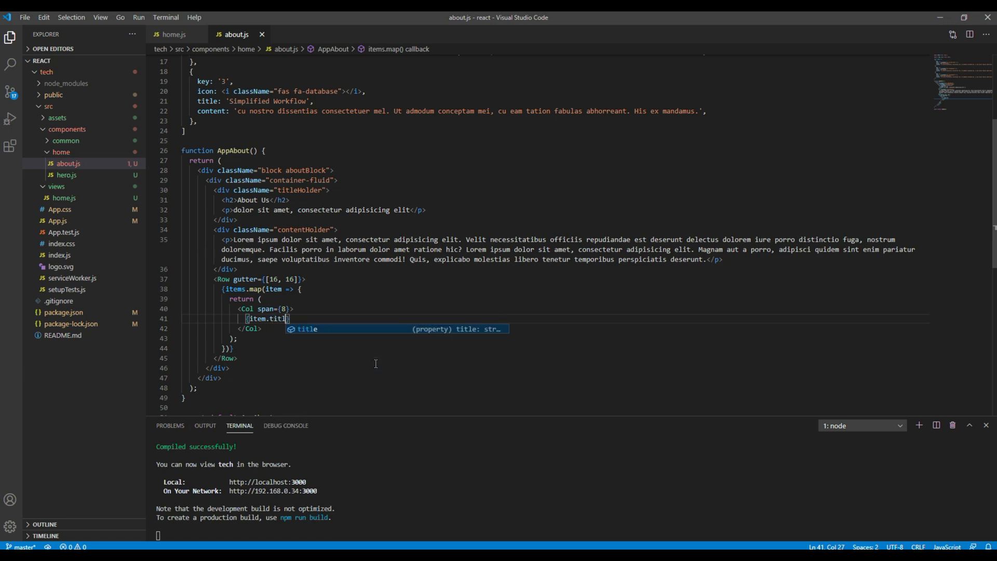
key(Enter)
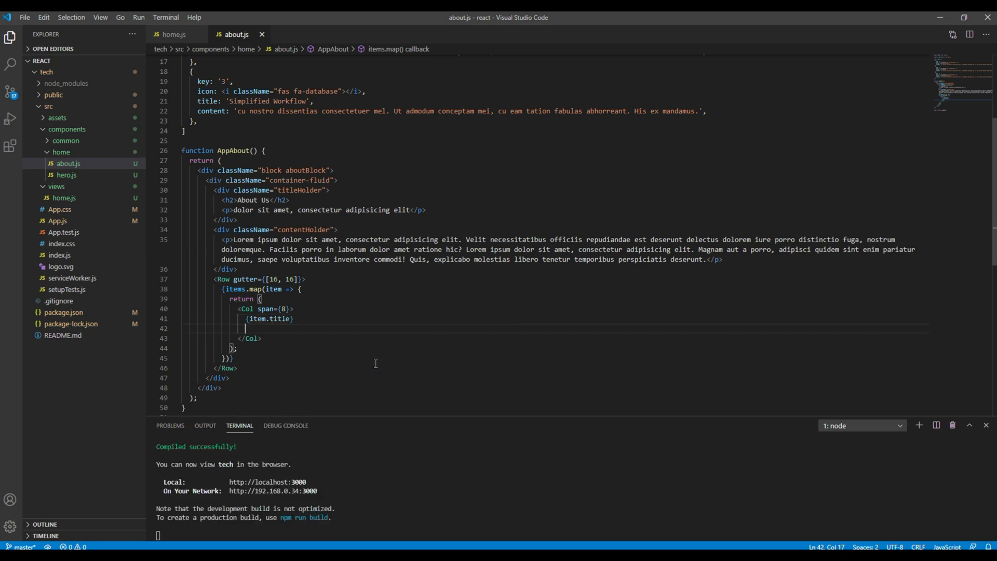
text({})
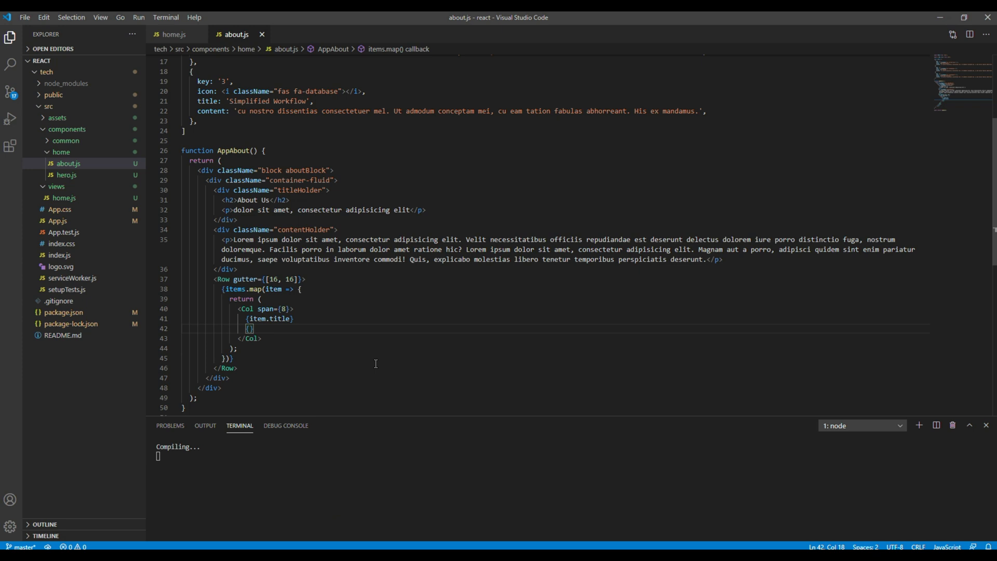
text(item)
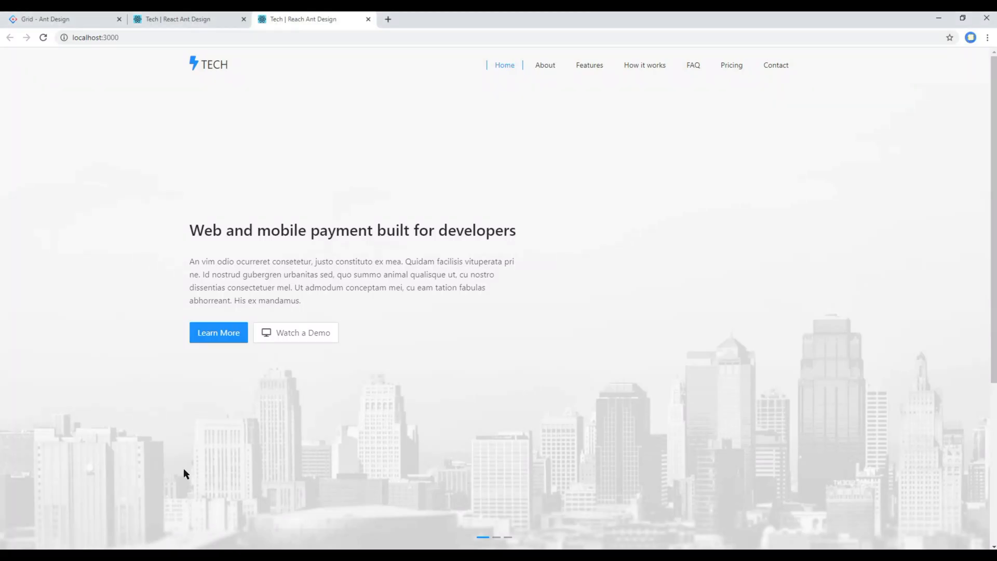
Step: Scroll the local site down to the About Us section to check the three columns
scroll(down, 3)
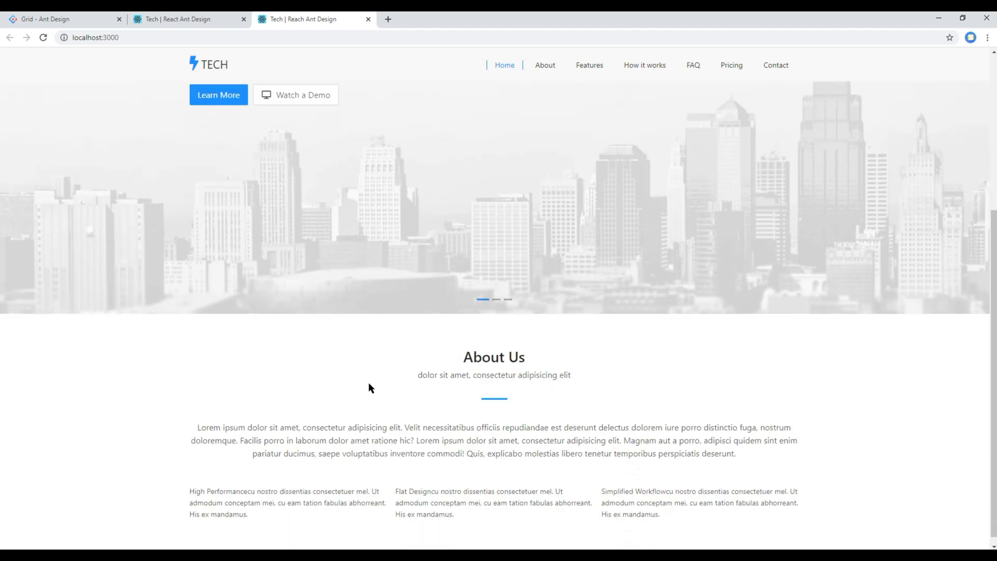
scroll(down, 3)
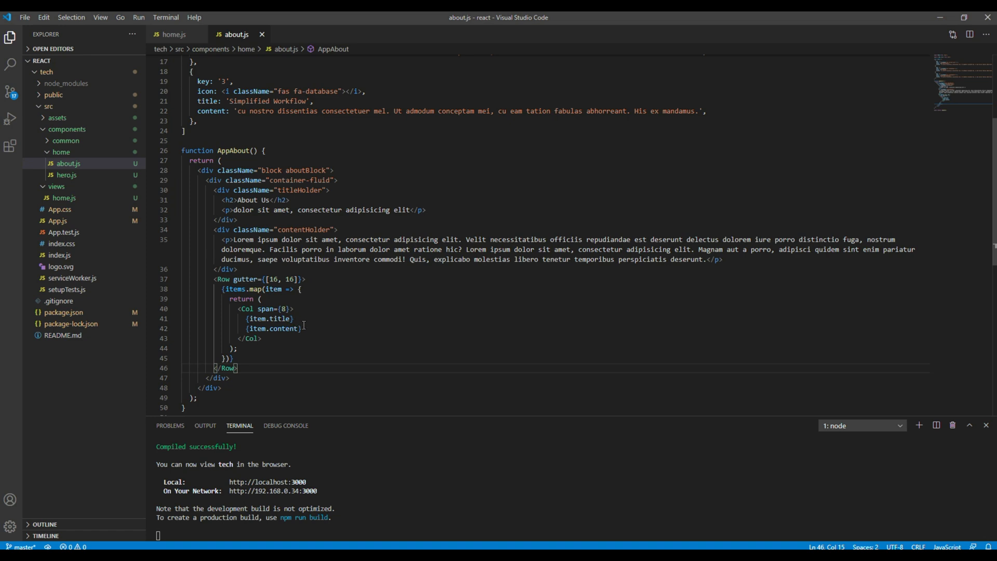
Step: Wrap each Col's body in a content div holding an icon div with {item.icon}
key(enter)
text(<div>)
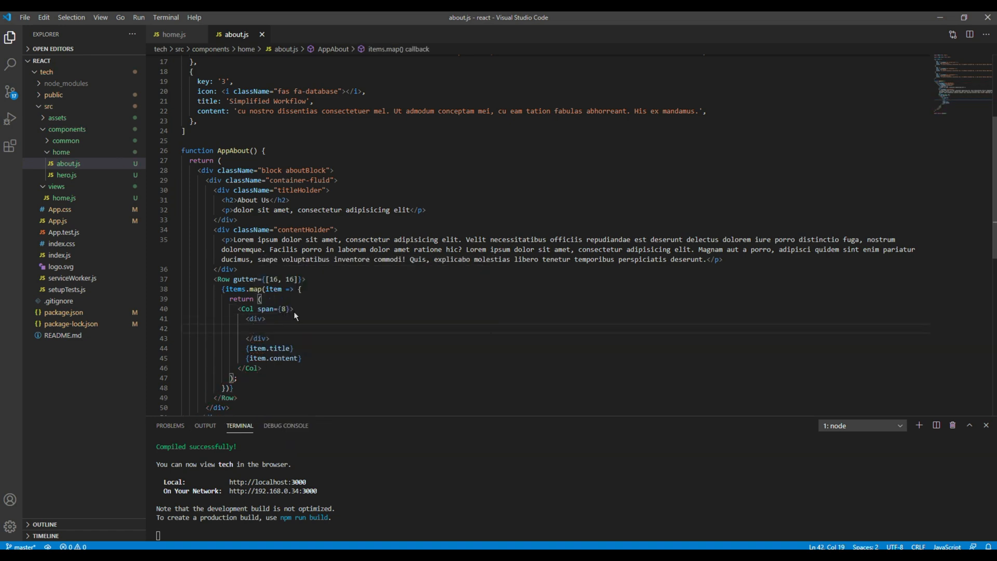
text(c)
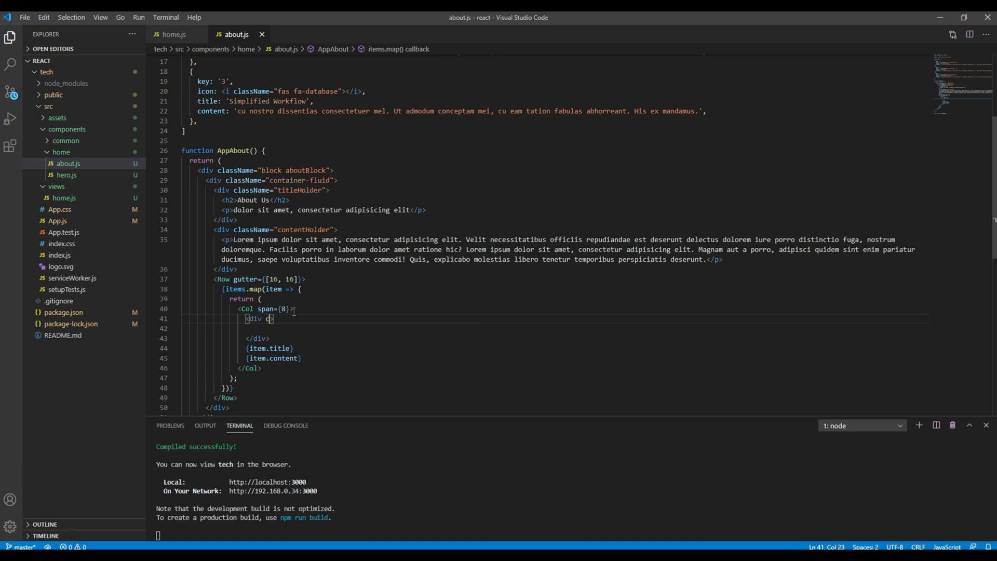
text(lassName="content)
text(<div>)
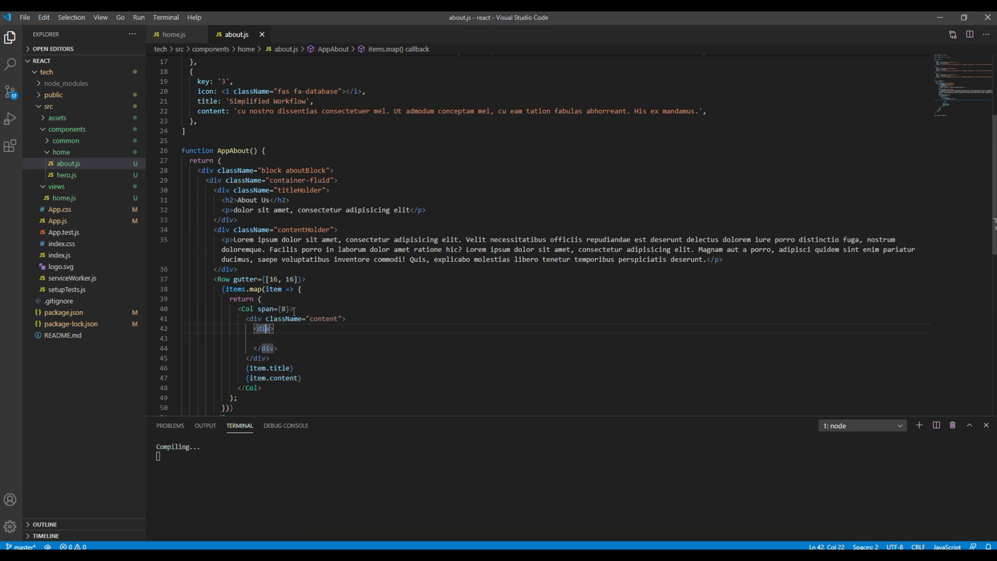
text(className="icon)
click(556, 338)
text({)
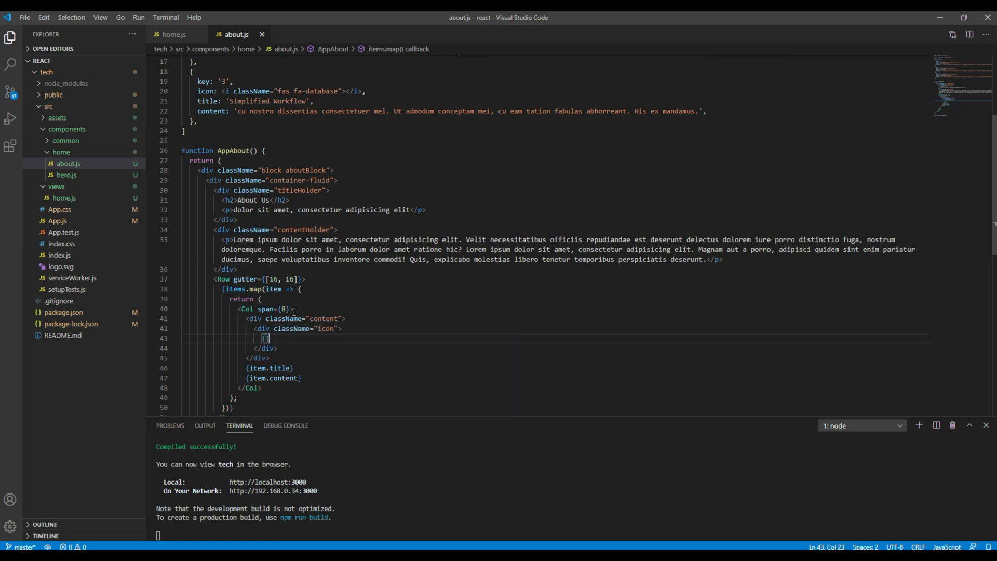
text(item.)
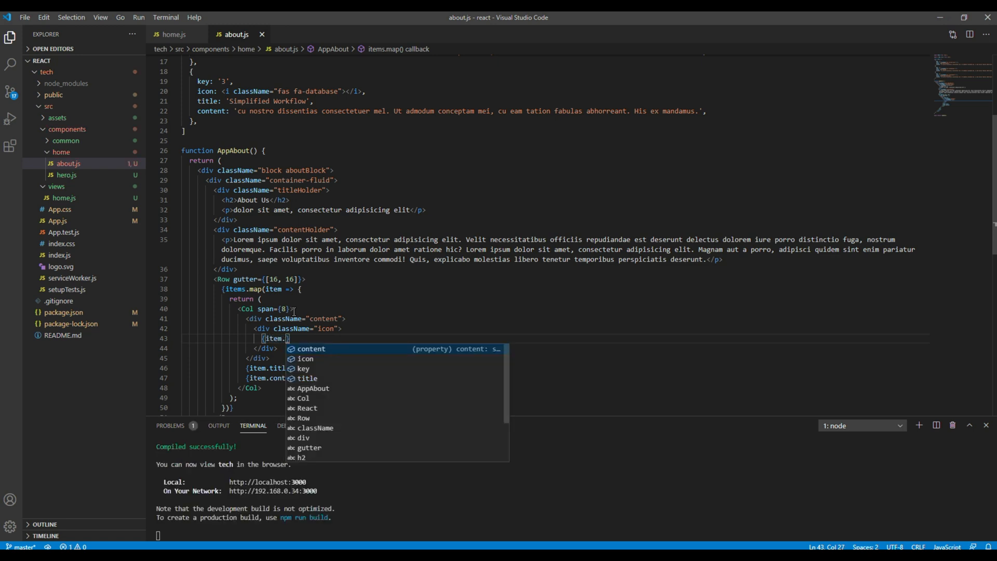
text(icon)
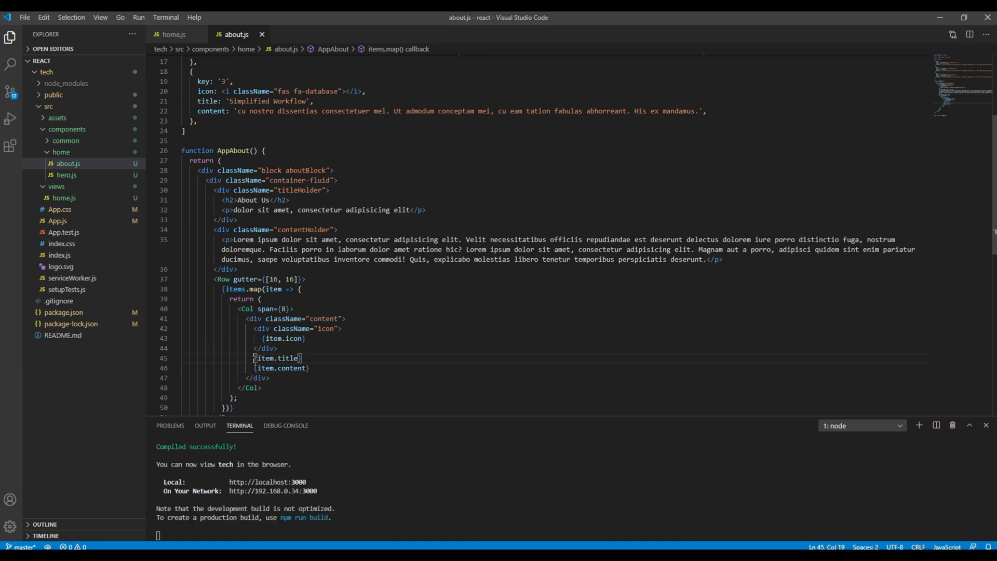
Step: Add an h3 {item.title} with paragraph content and give the Col key={item.key}
text(<h3>)
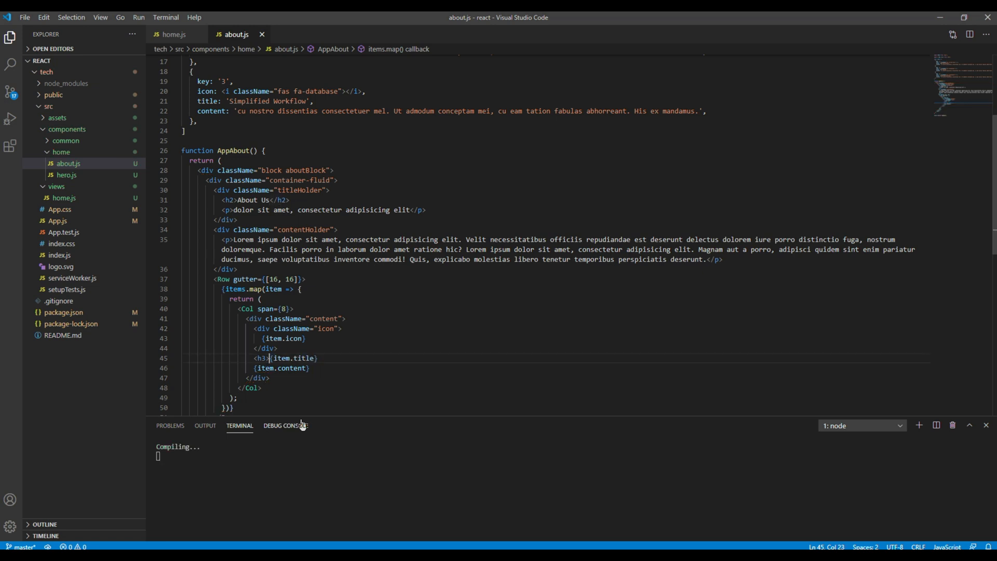
text(</h3>)
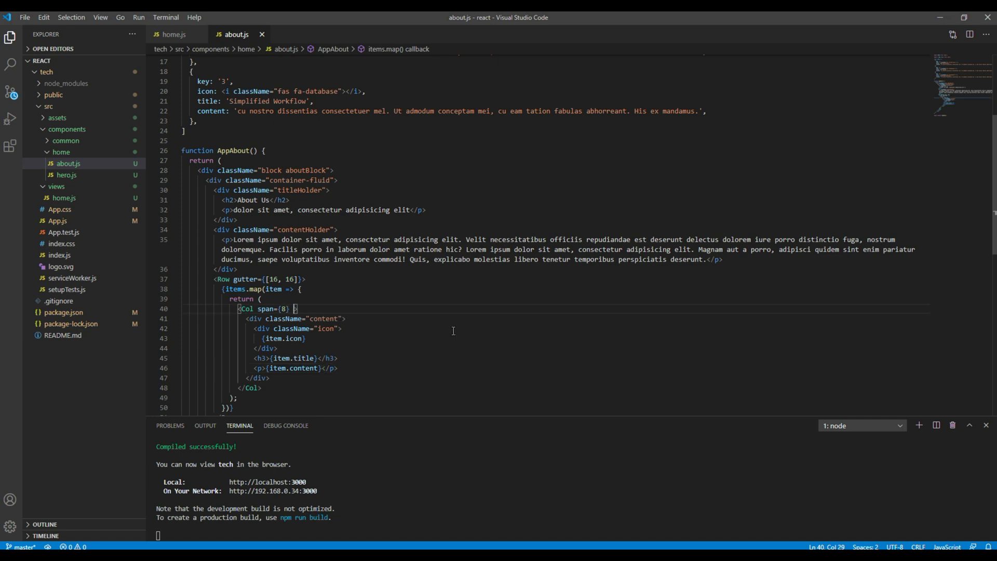
text(key={)
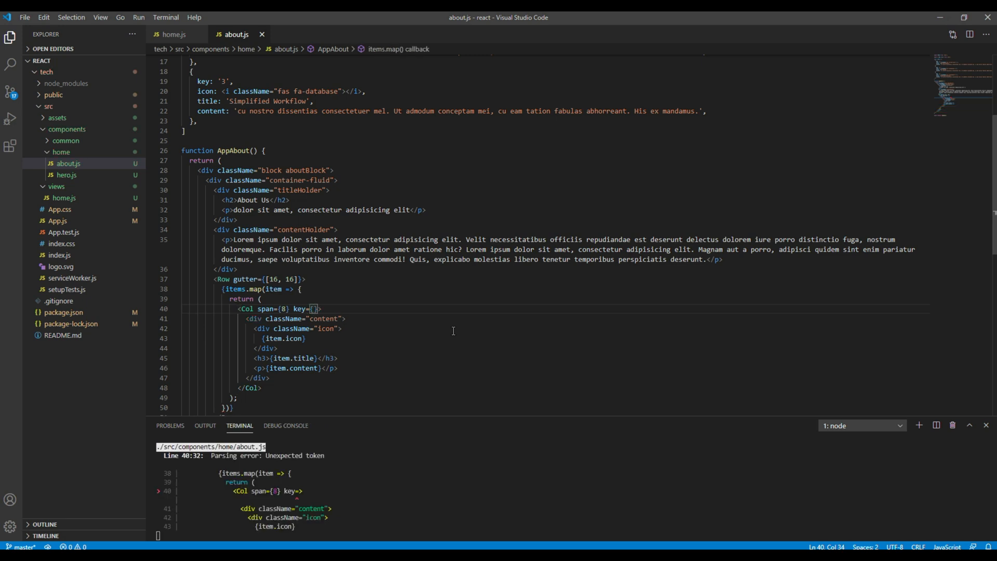
text(item.key)
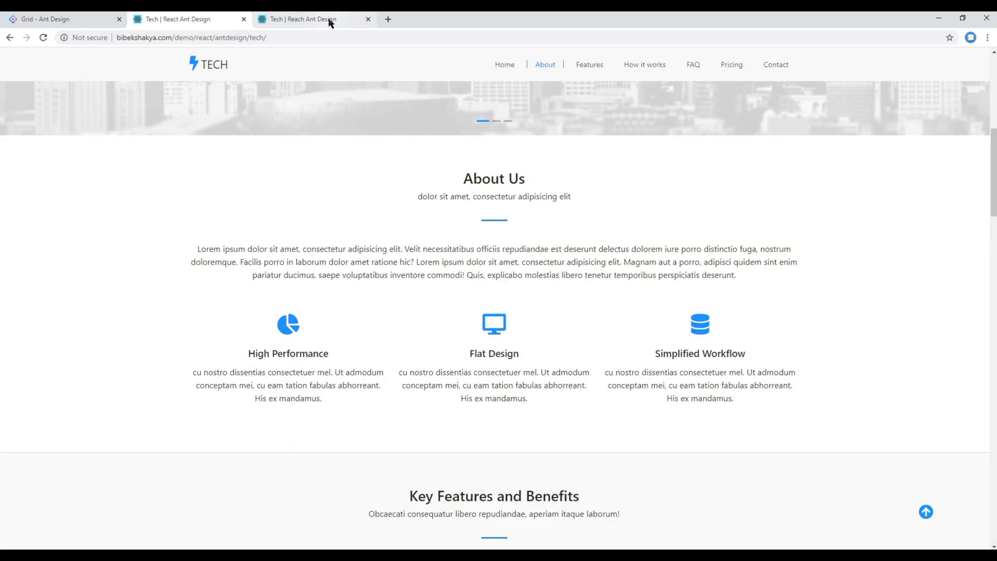
Step: Compare the demo's About Us with the local site's three icon columns
click(184, 19)
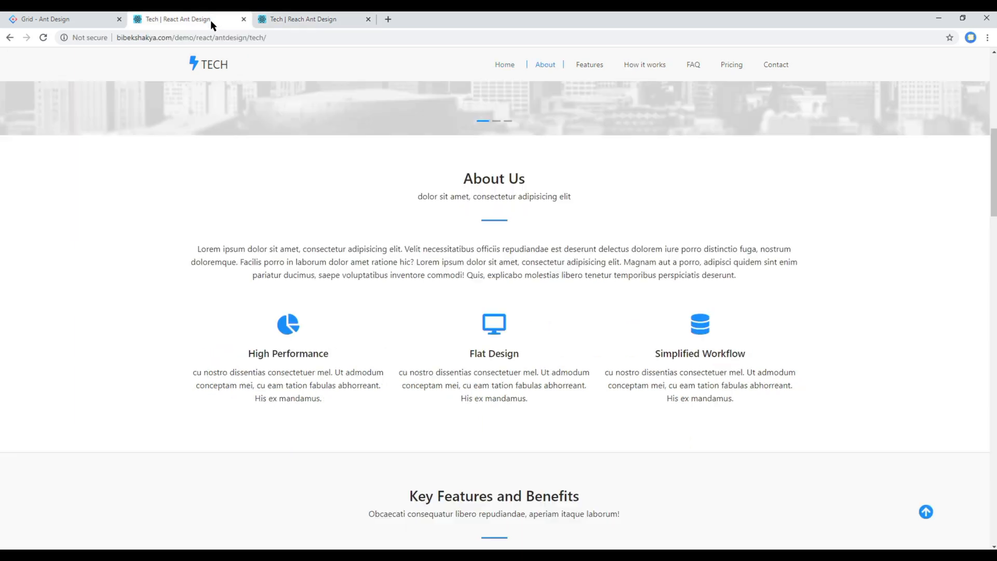
click(312, 19)
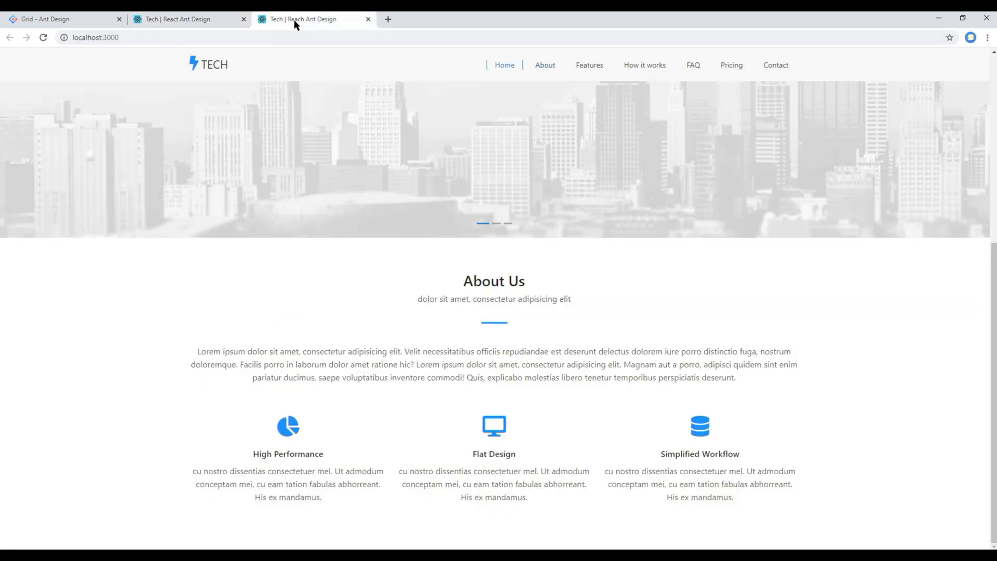